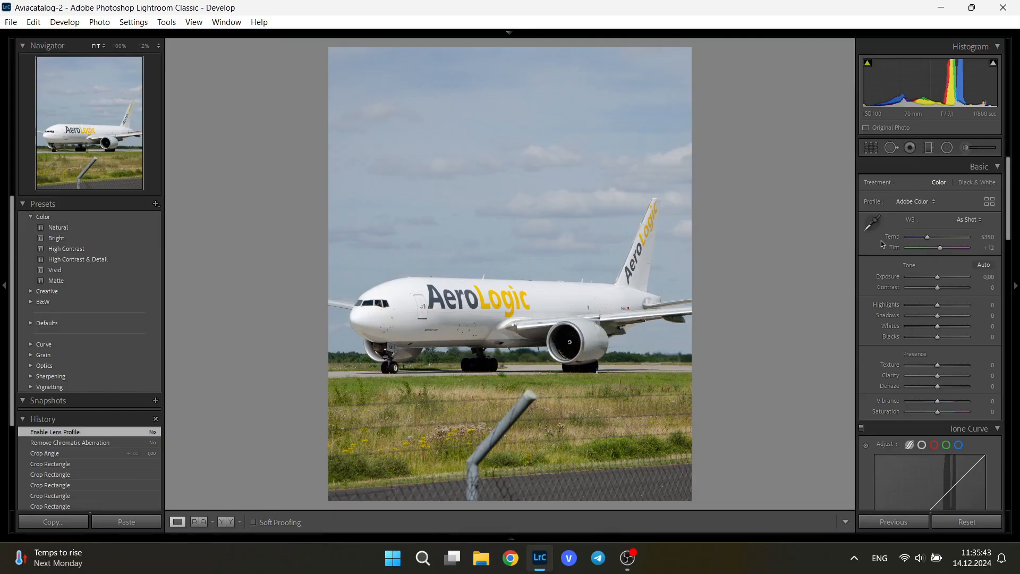
Enable lens profile corrections, comparing the result with it toggled off and back on.
scroll("down", 3)
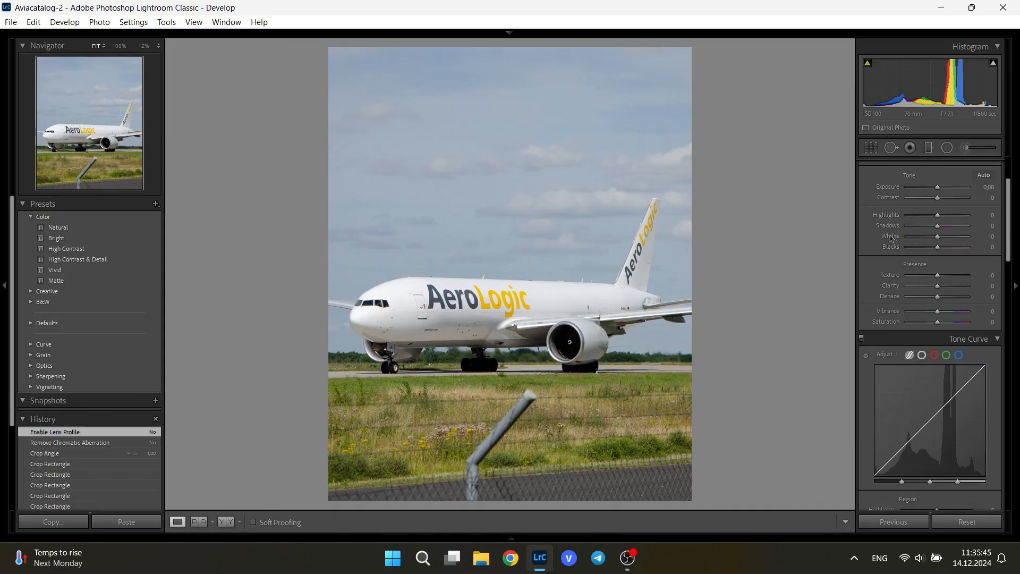
mouse_move(886, 206)
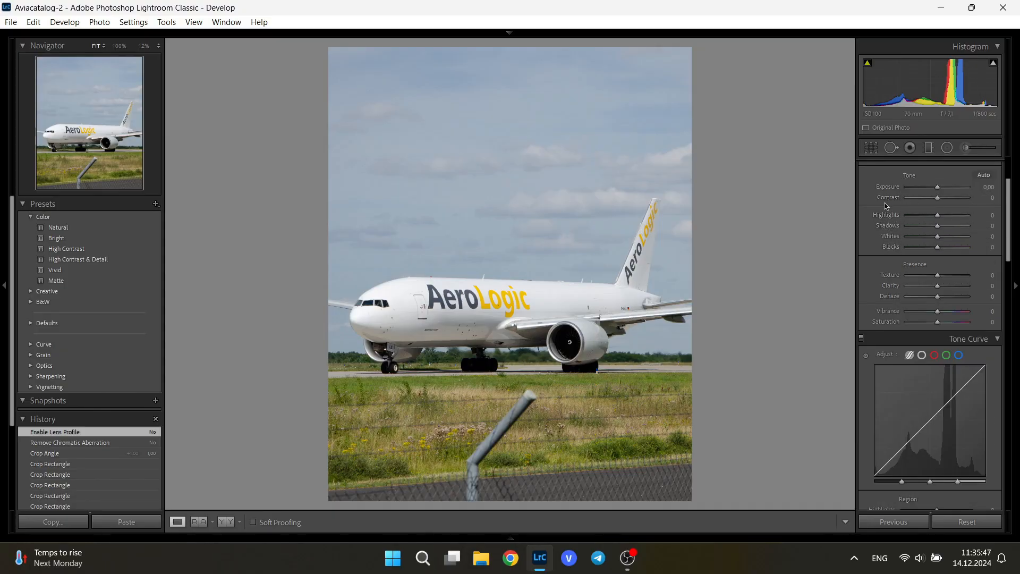
scroll("down", 3)
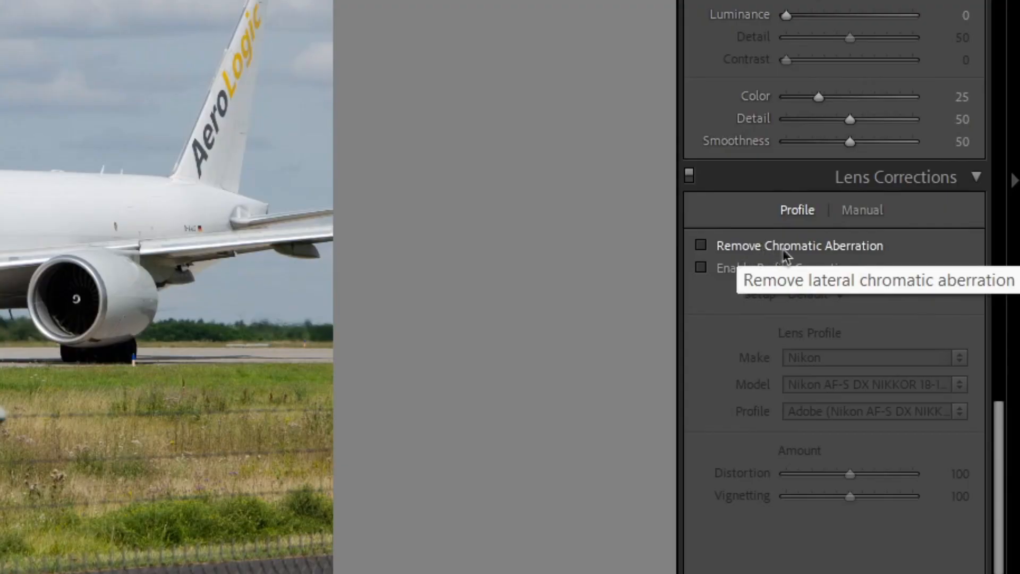
mouse_move(790, 273)
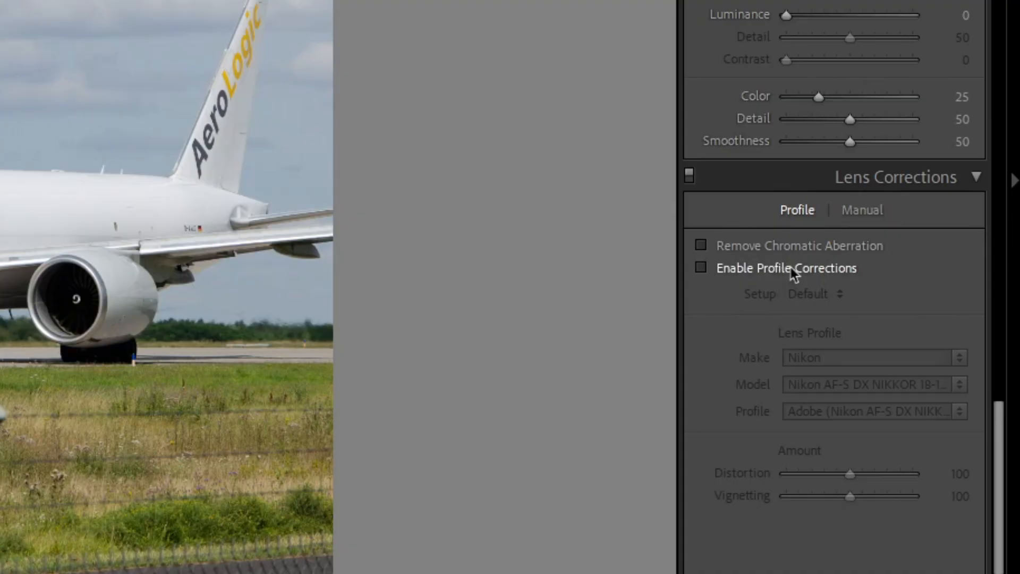
left_click(701, 267)
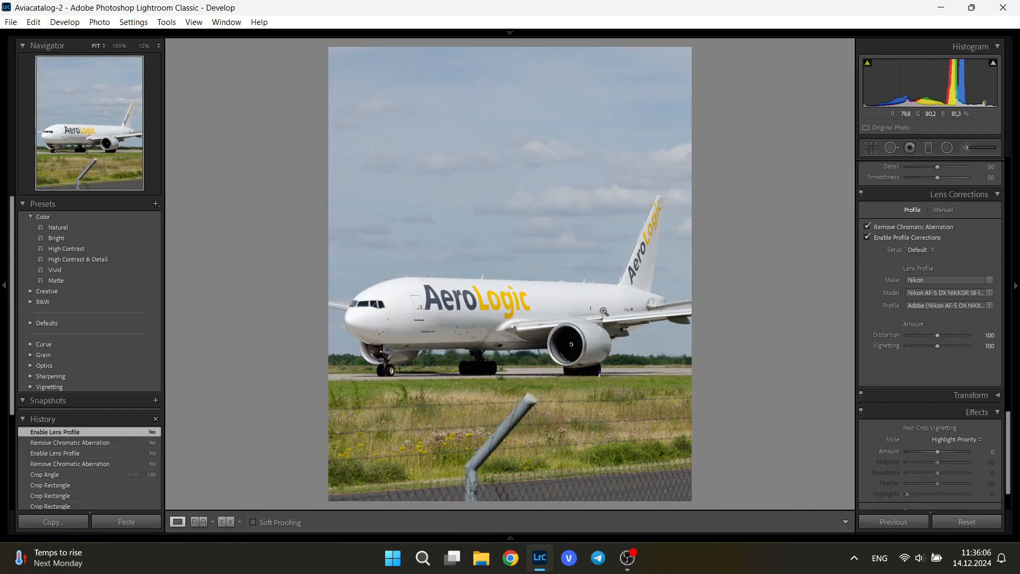
mouse_move(595, 340)
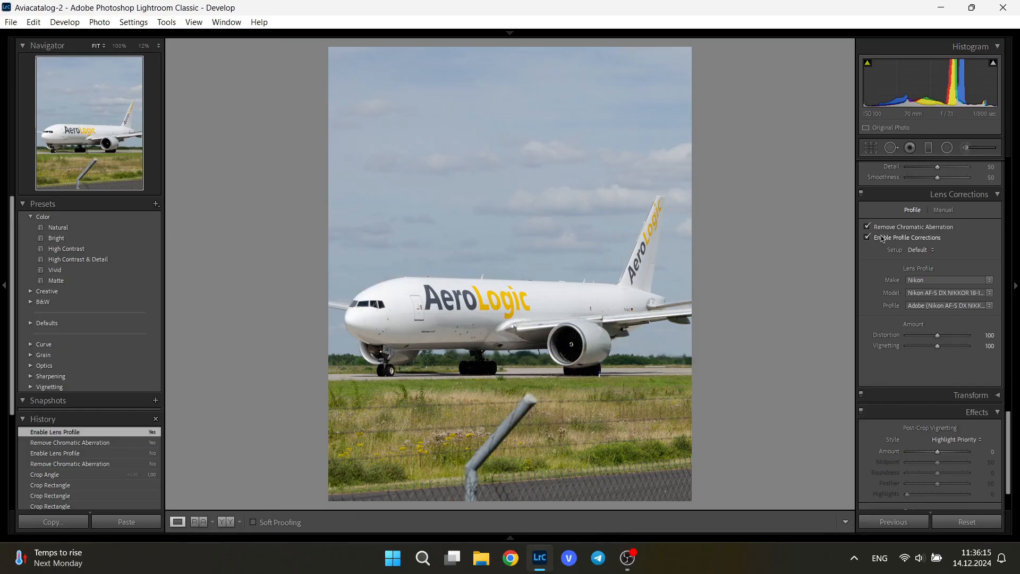
left_click(868, 237)
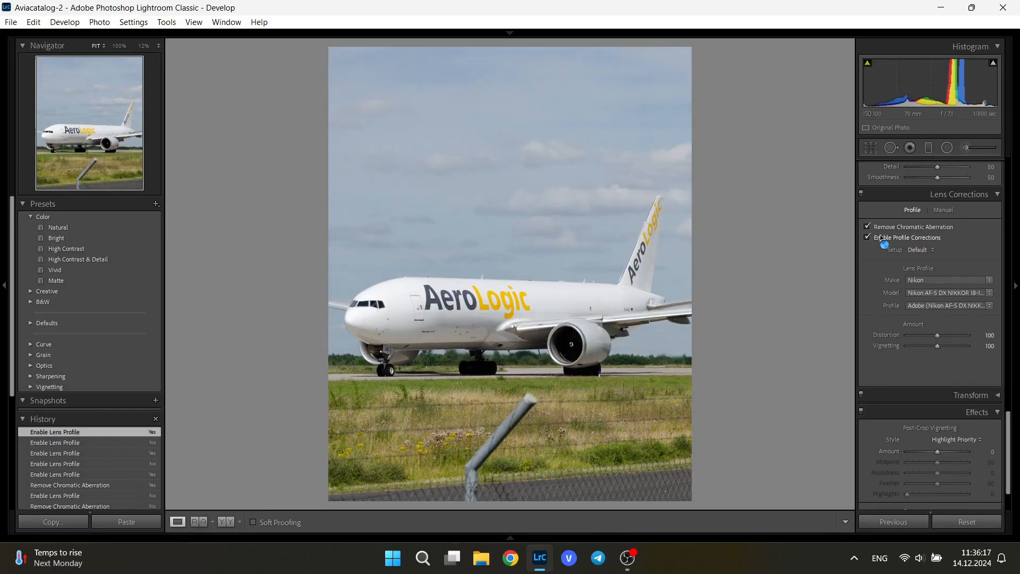
left_click(867, 237)
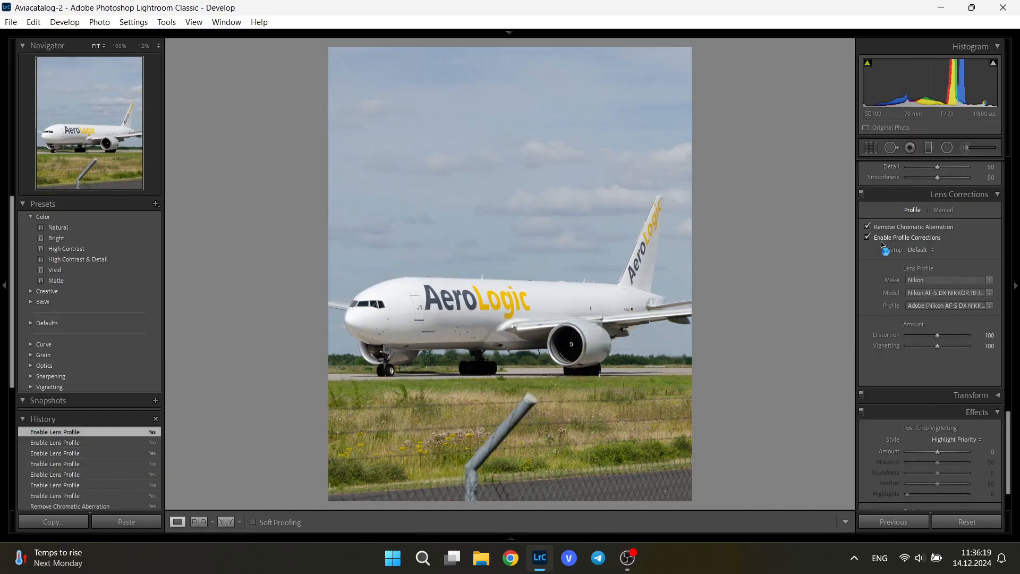
mouse_move(880, 297)
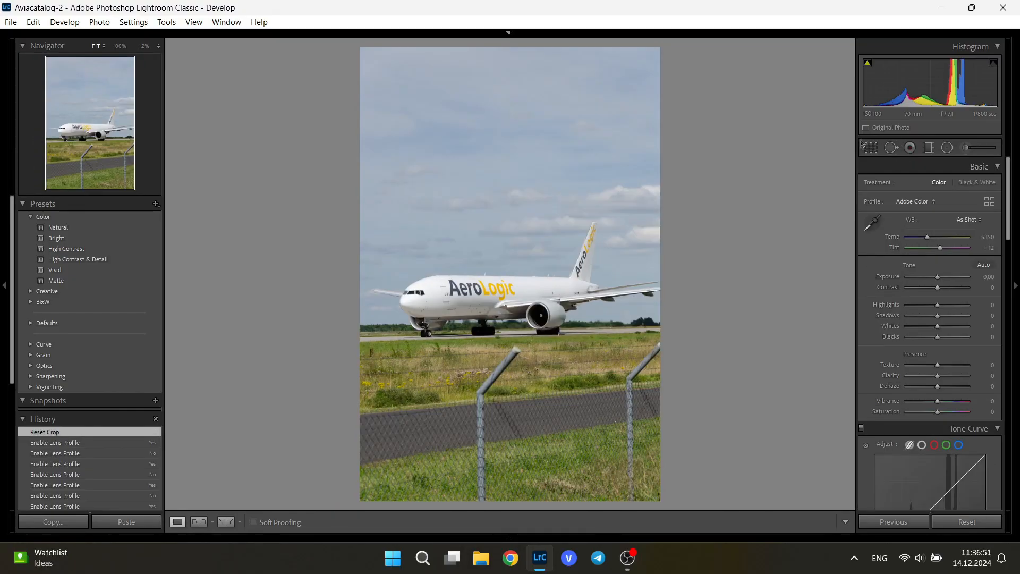
mouse_move(871, 147)
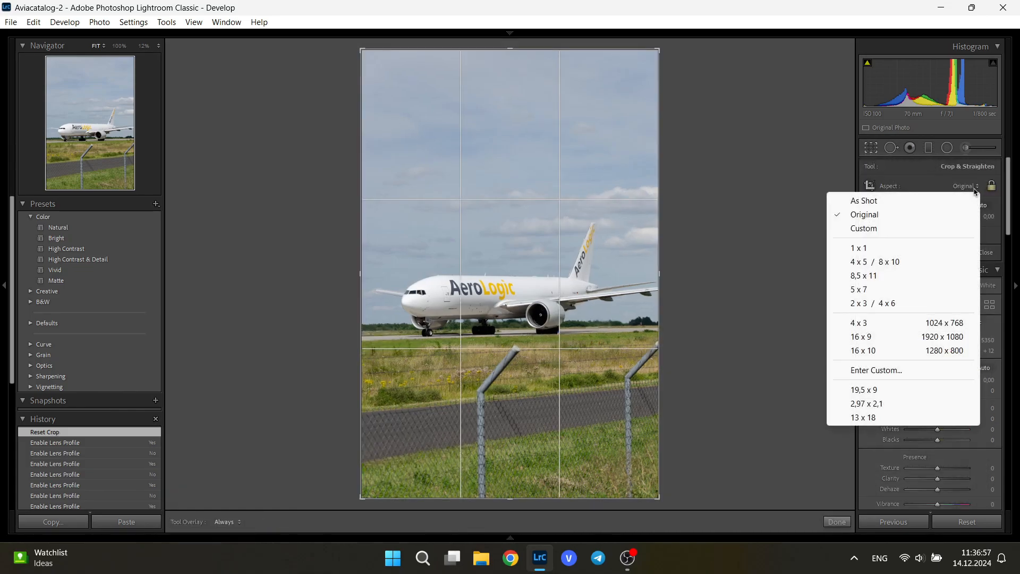
mouse_move(918, 261)
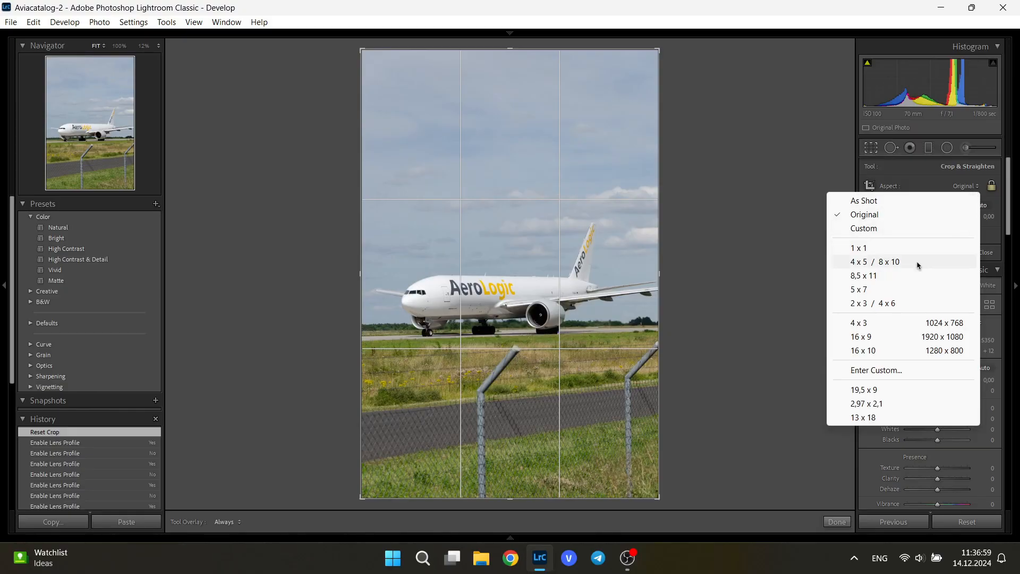
mouse_move(908, 261)
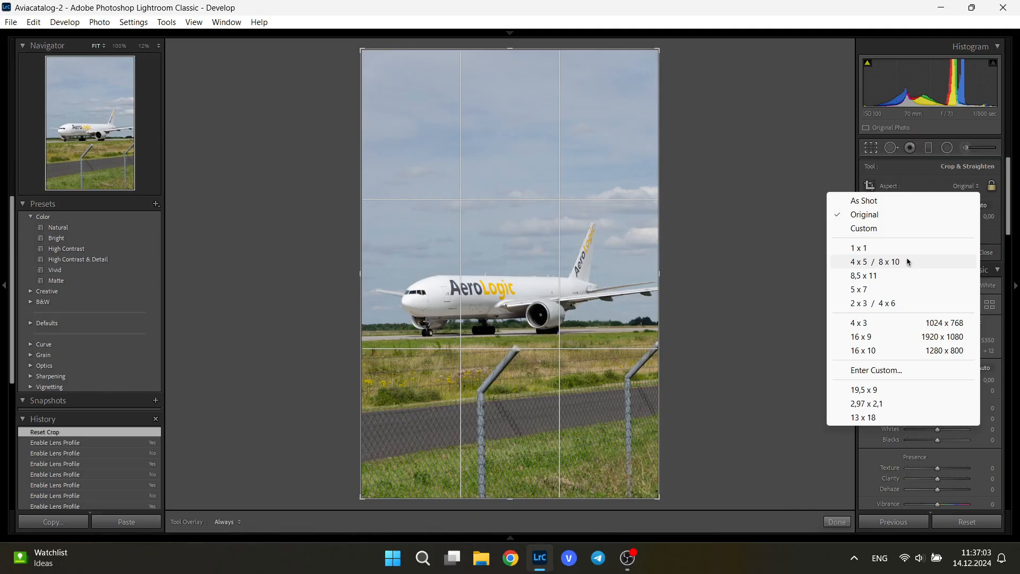
Constrain the crop to the 4 x 5 / 8 x 10 aspect ratio.
left_click(876, 261)
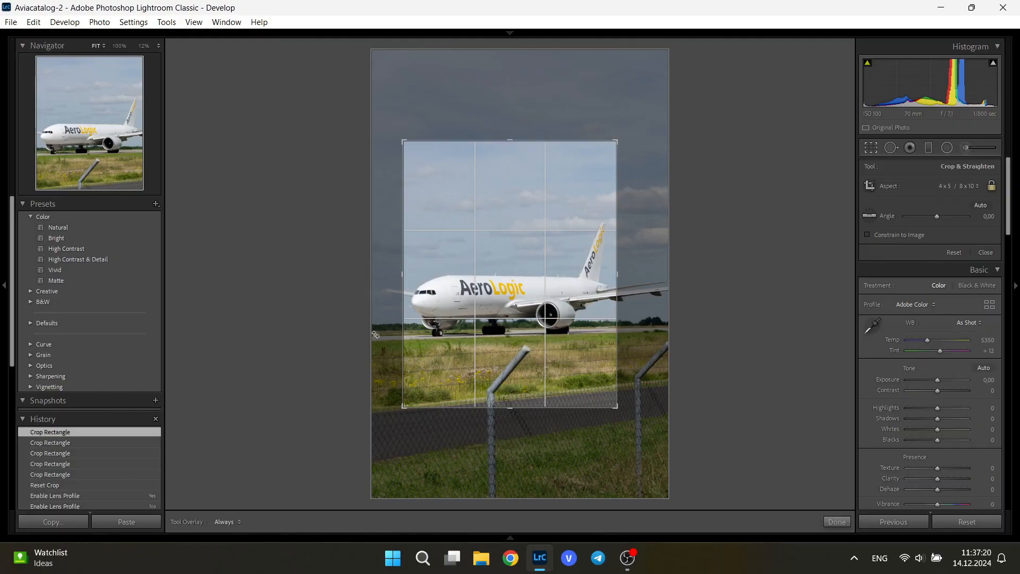
mouse_move(380, 333)
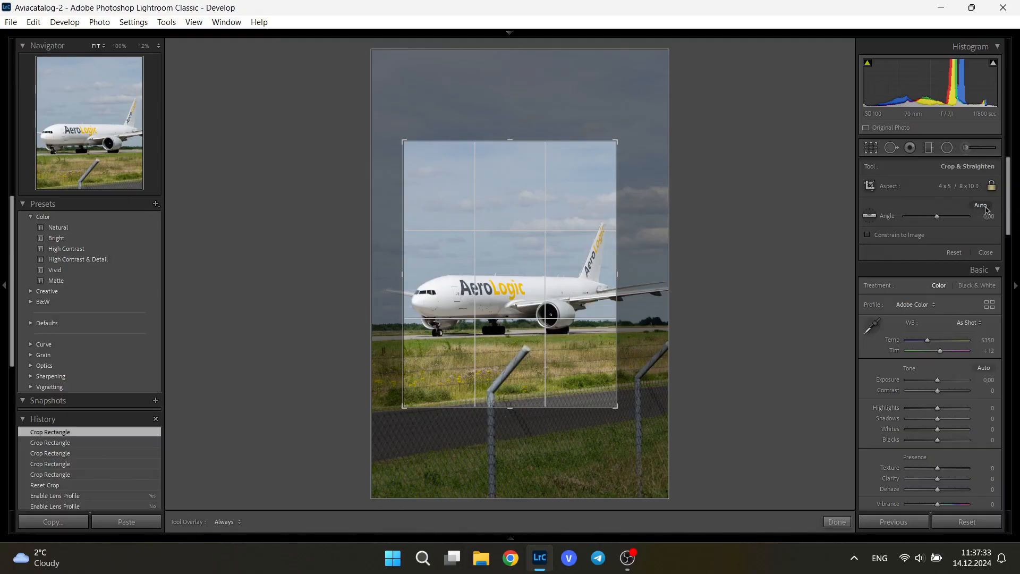
mouse_move(982, 206)
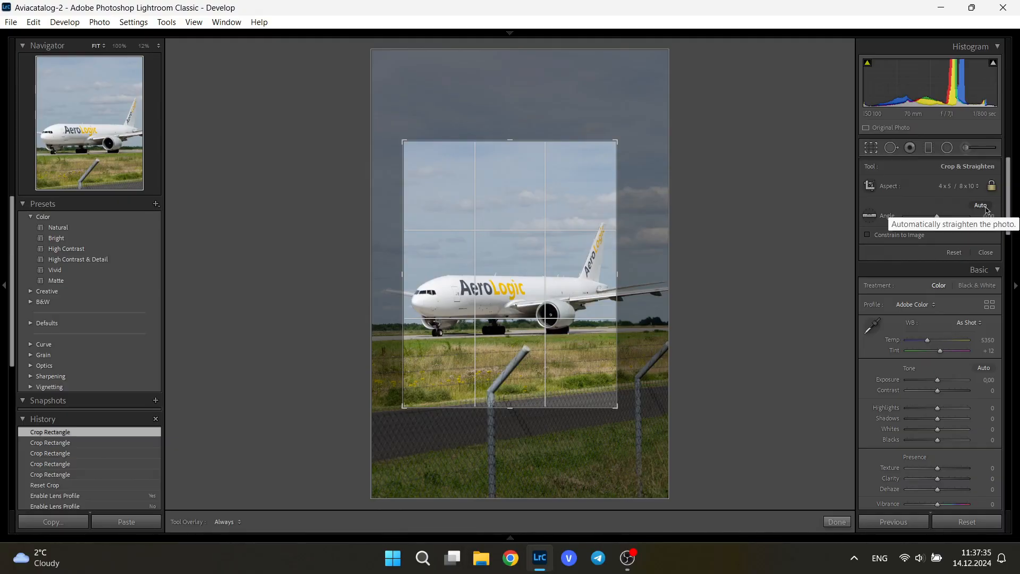
Auto-straighten the photo to about 1.29 degrees and apply the crop.
left_click(982, 205)
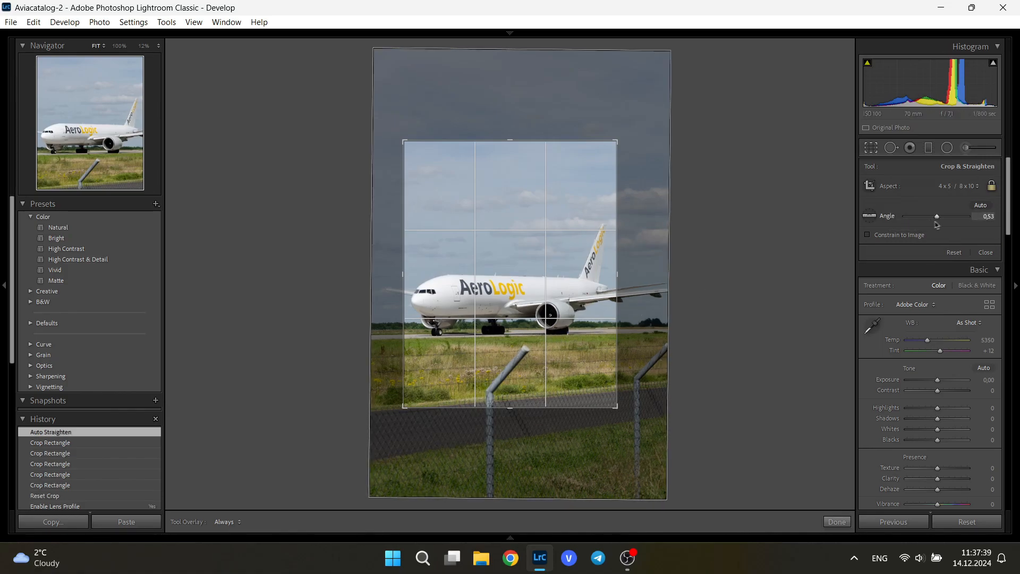
mouse_move(868, 215)
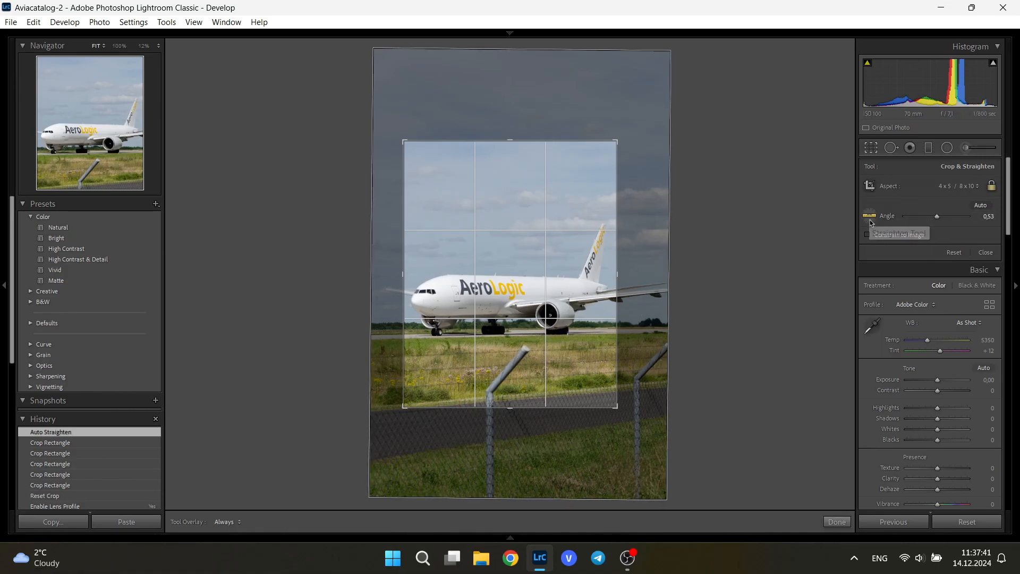
mouse_move(871, 215)
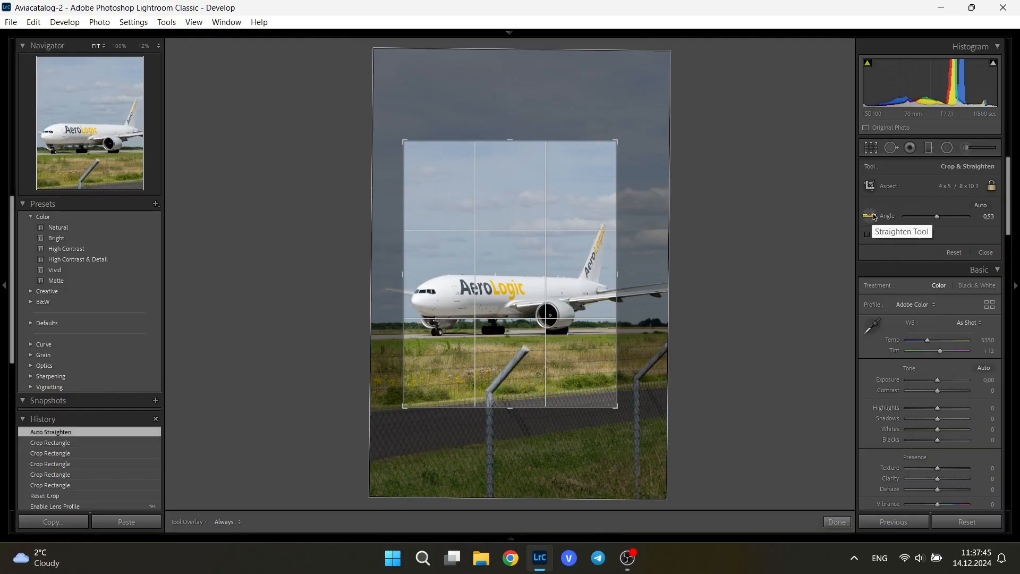
mouse_move(383, 338)
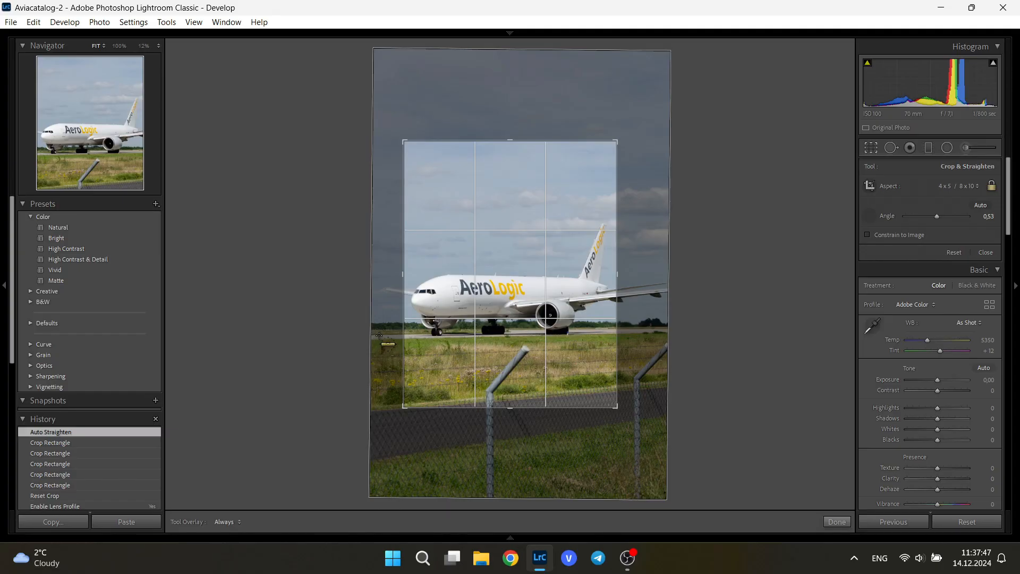
mouse_move(375, 329)
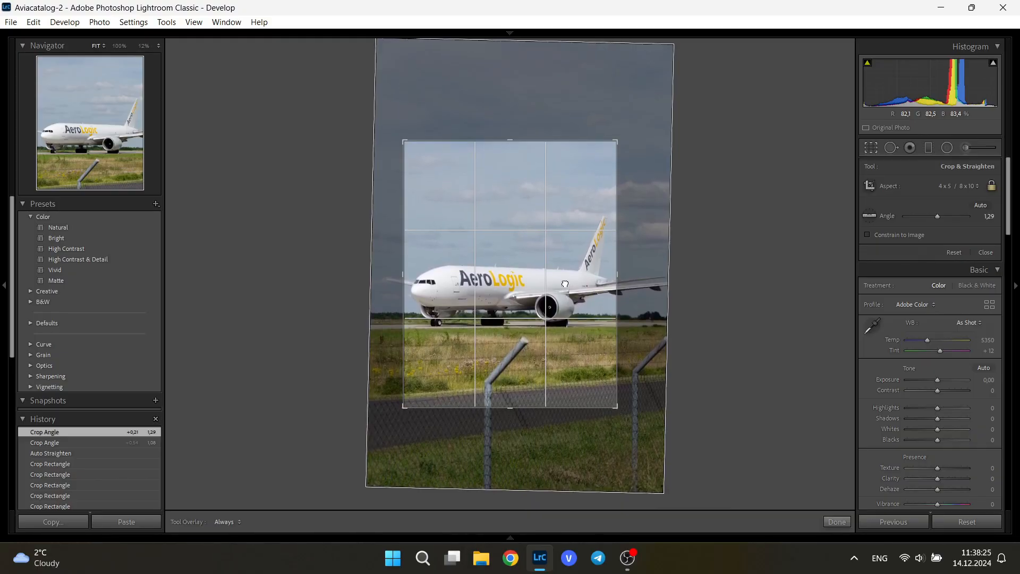
left_click(837, 521)
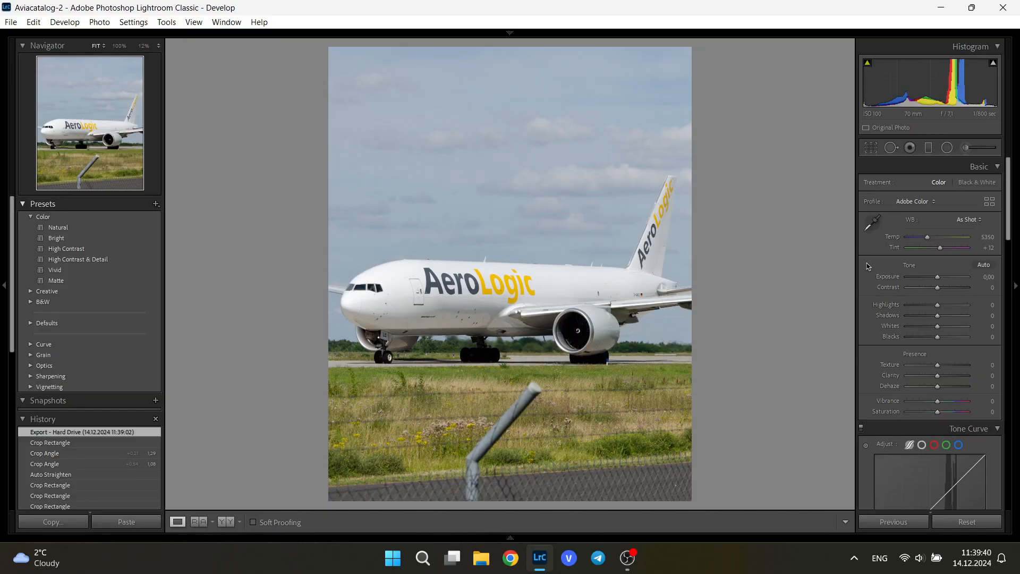
mouse_move(979, 264)
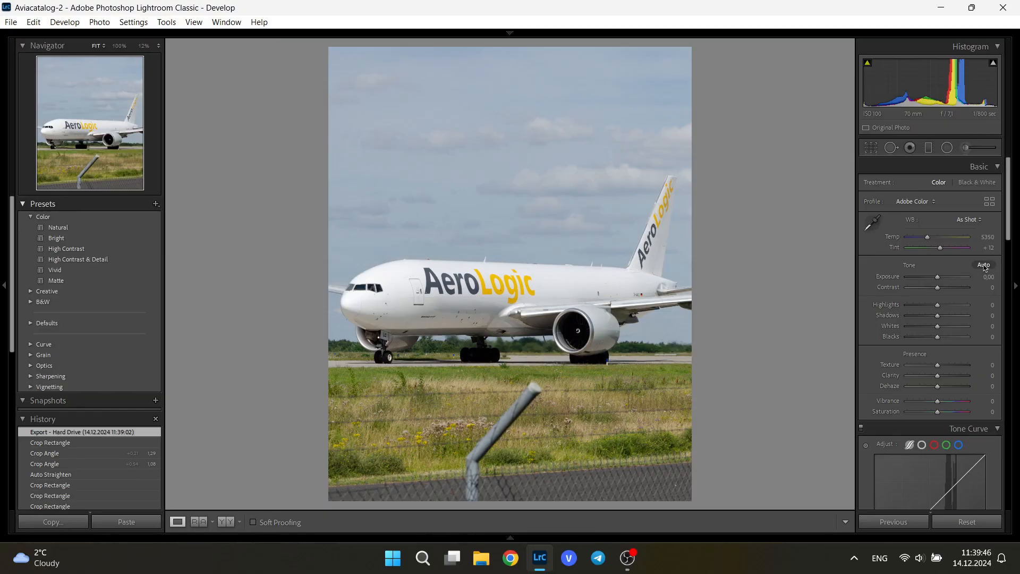
Apply Auto tone settings in the Basic panel.
left_click(985, 265)
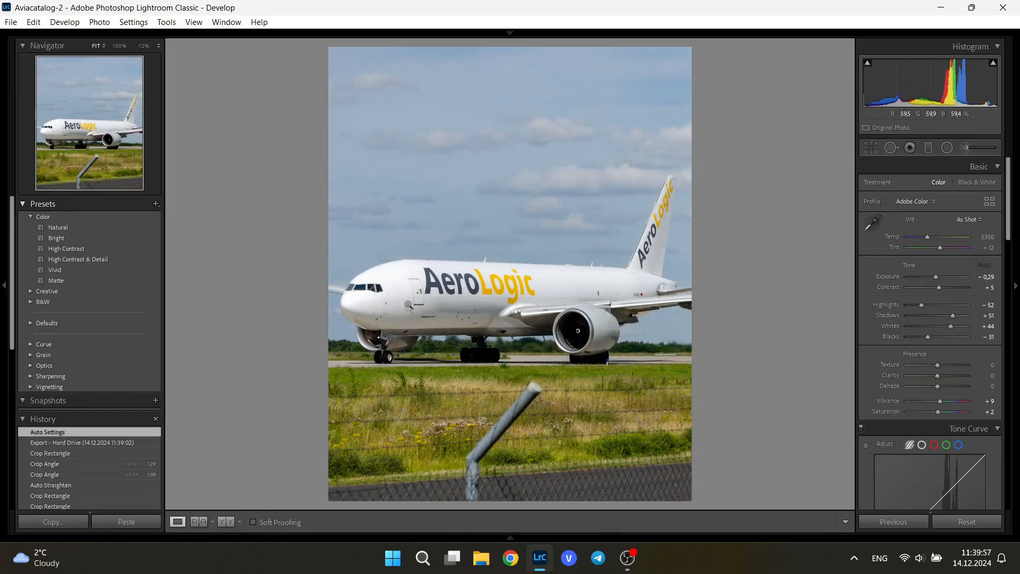
mouse_move(537, 207)
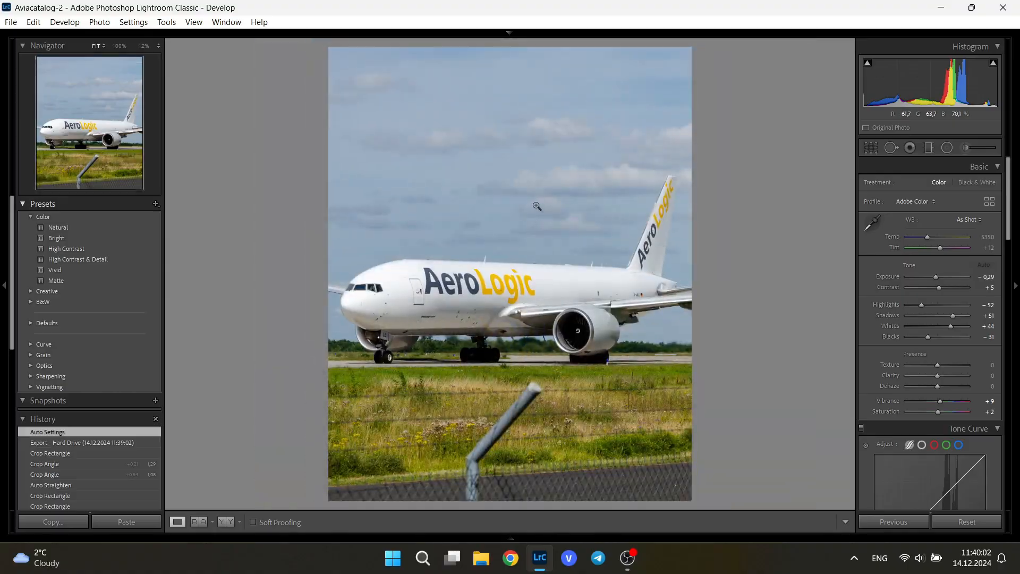
mouse_move(936, 276)
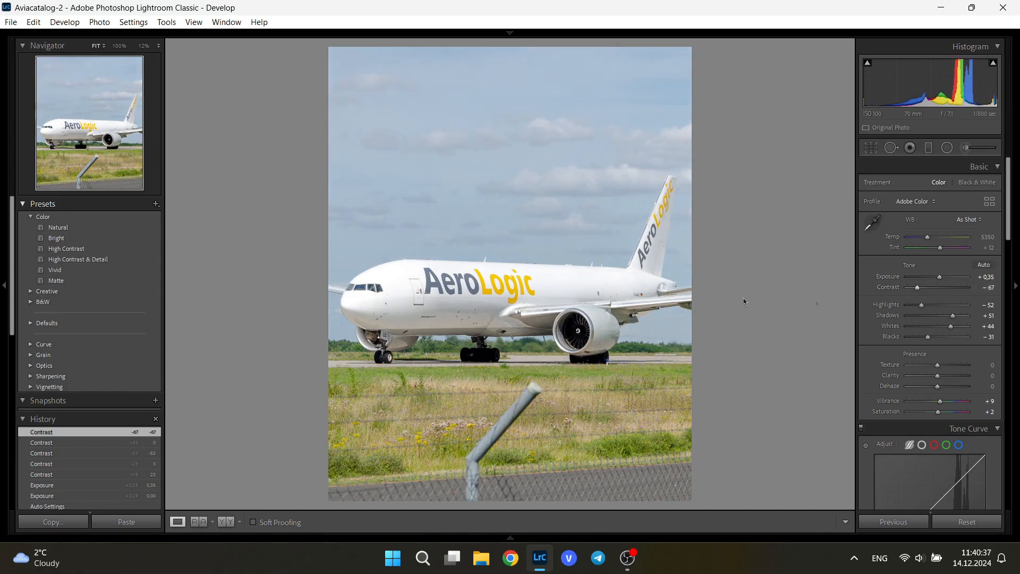
mouse_move(366, 314)
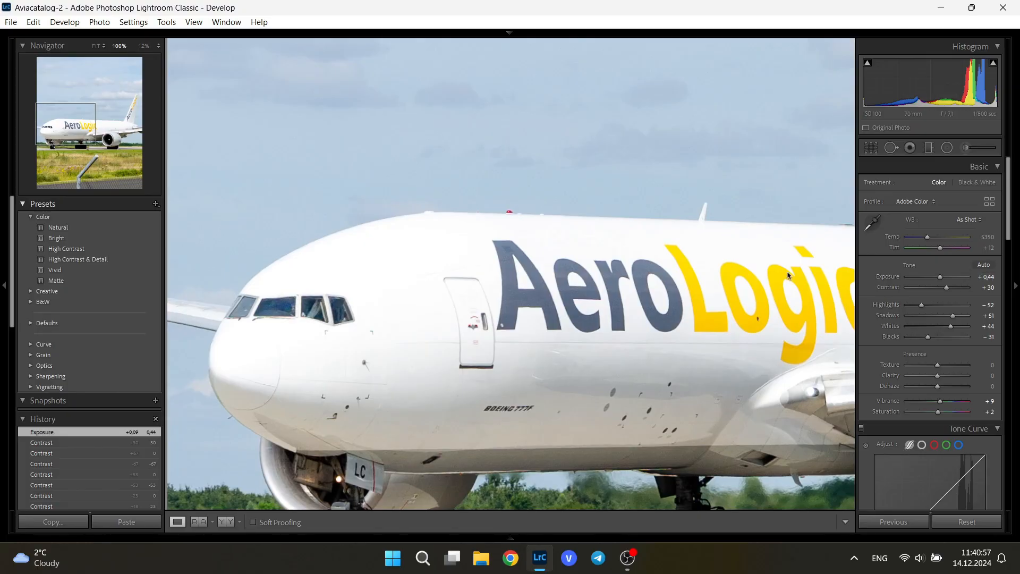
Adjust Basic tone: exposure +0.44, contrast +30, highlights −82, shadows +51, whites +44, blacks −31.
left_click(95, 46)
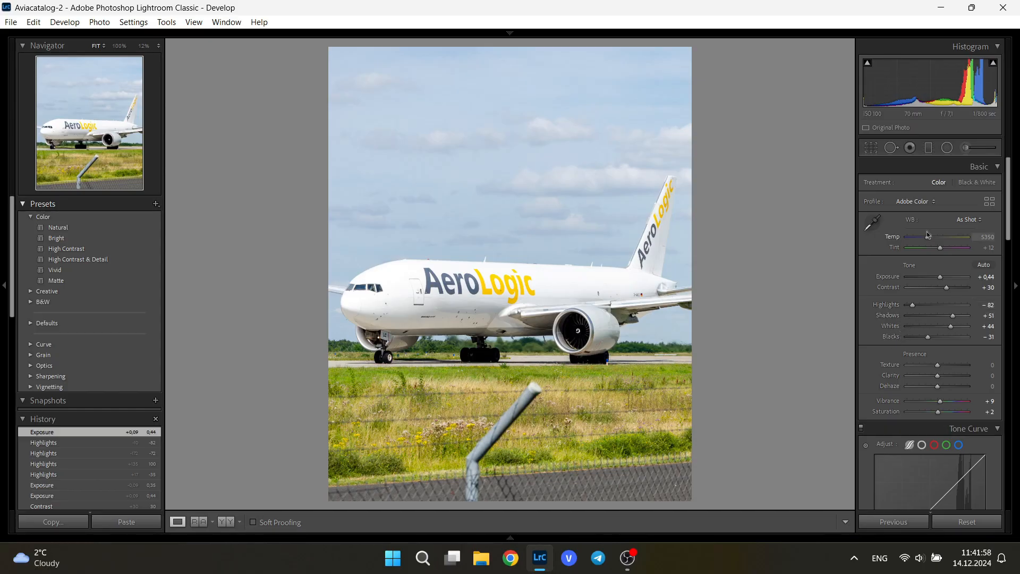
mouse_move(880, 265)
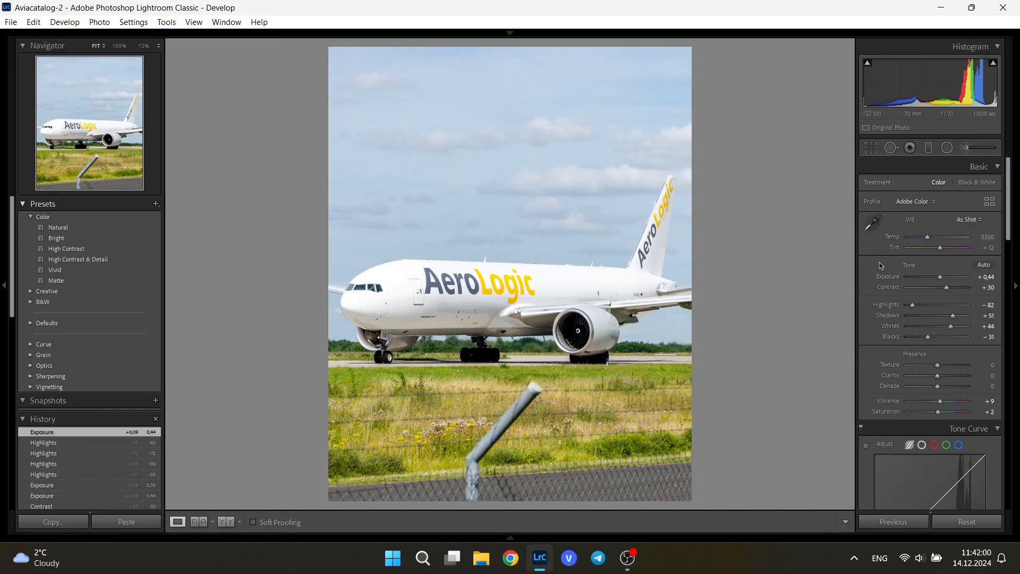
mouse_move(886, 345)
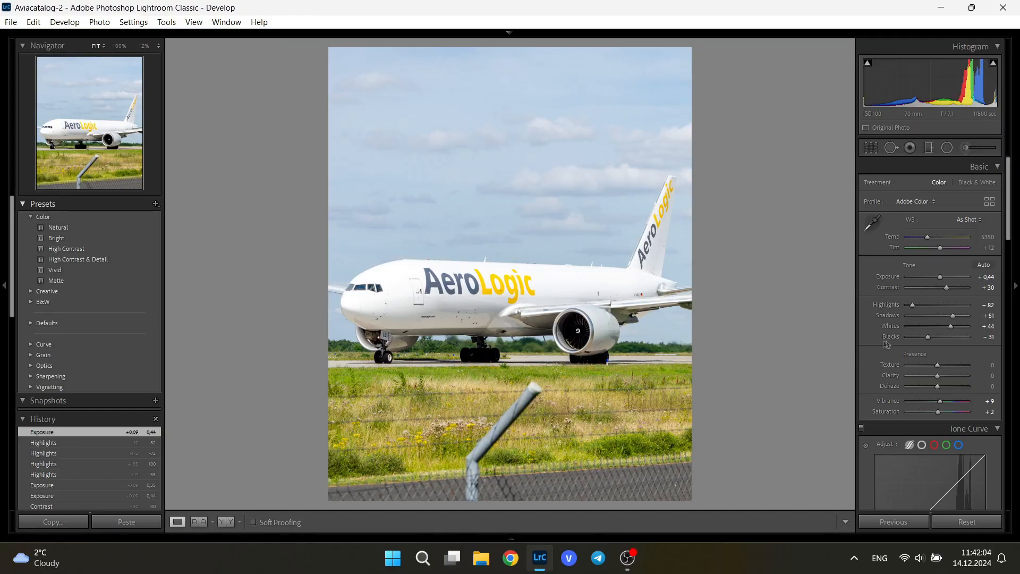
mouse_move(950, 326)
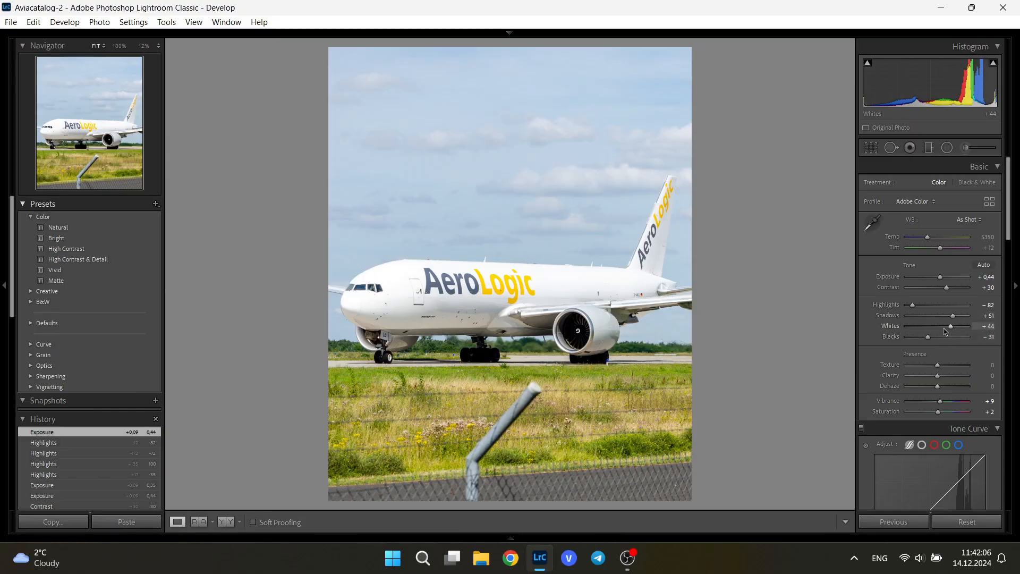
mouse_move(918, 336)
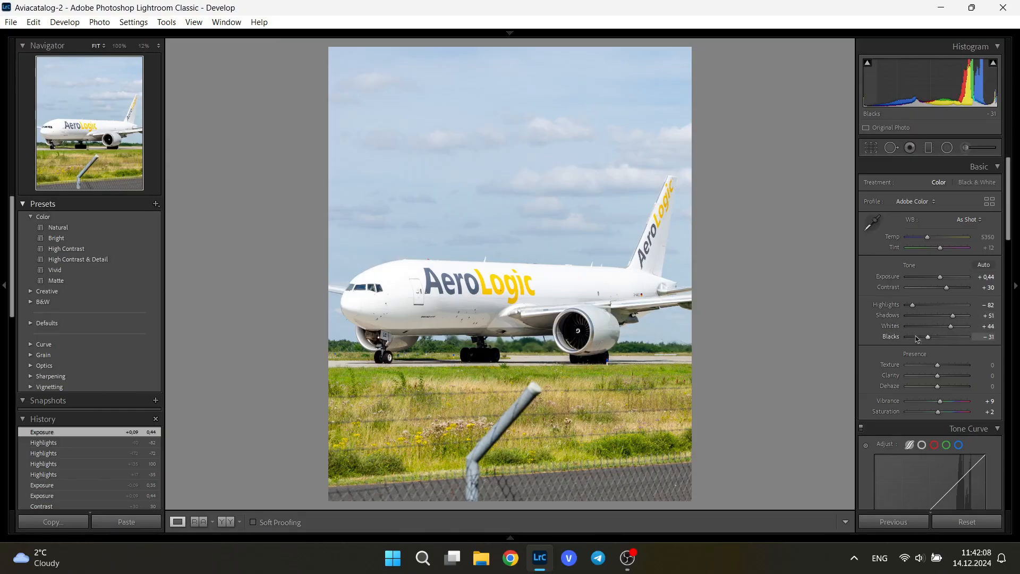
mouse_move(950, 326)
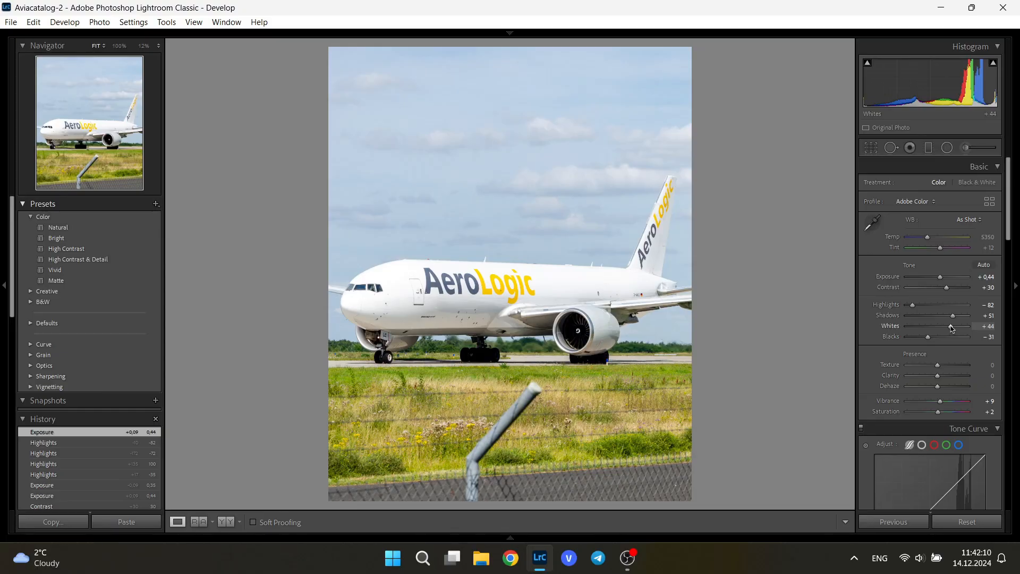
mouse_move(940, 277)
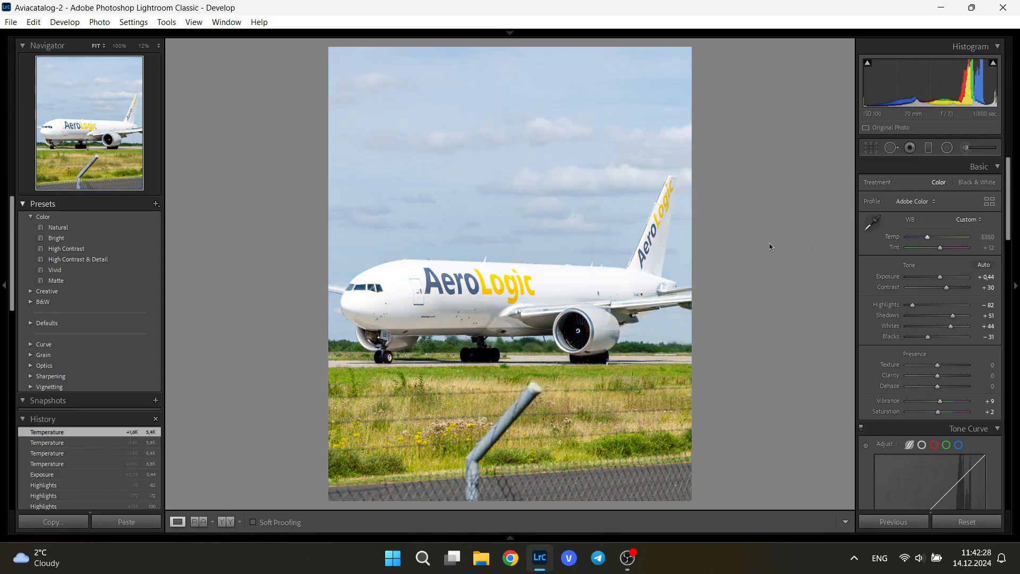
mouse_move(557, 284)
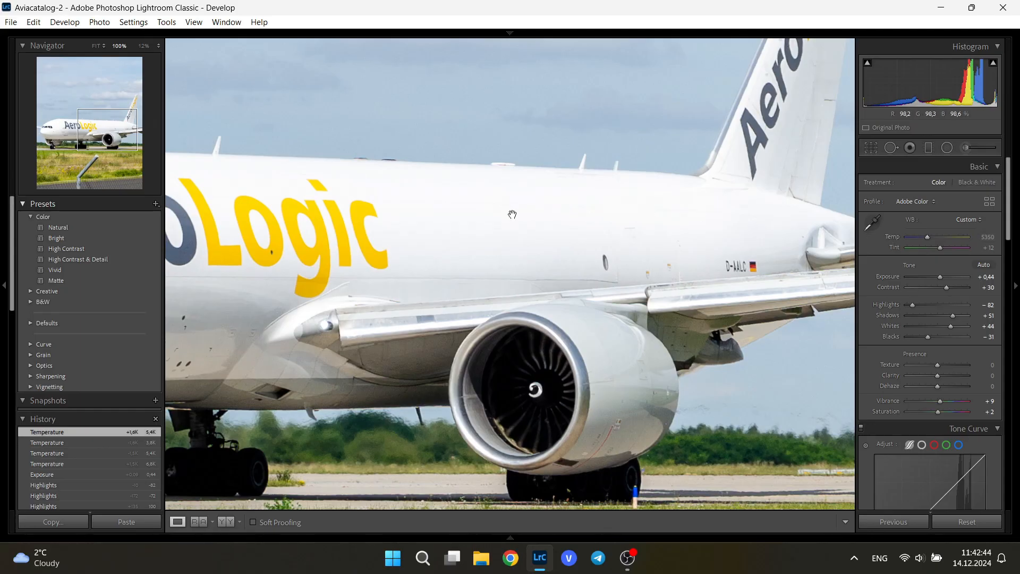
mouse_move(566, 209)
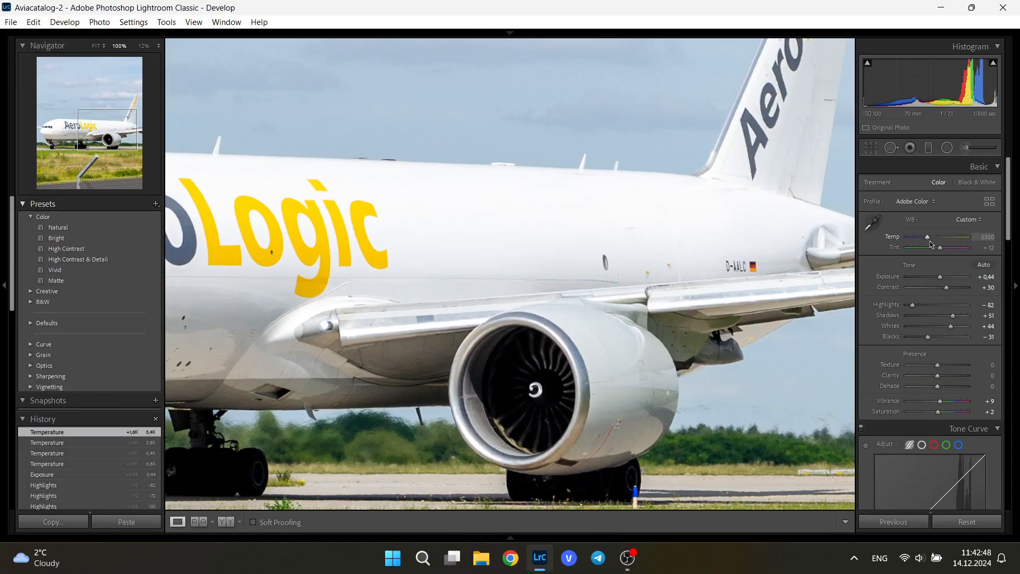
mouse_move(921, 252)
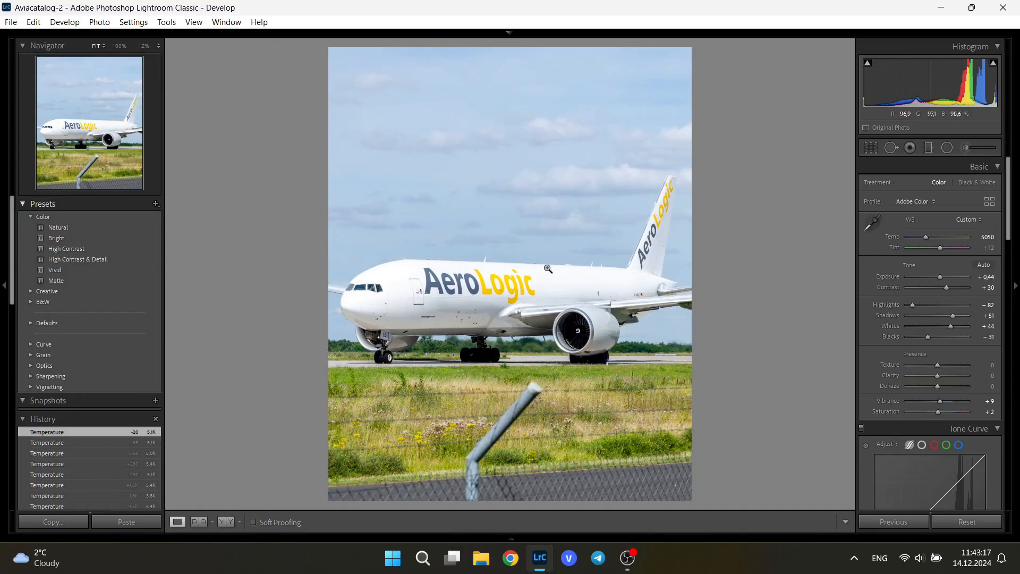
mouse_move(577, 303)
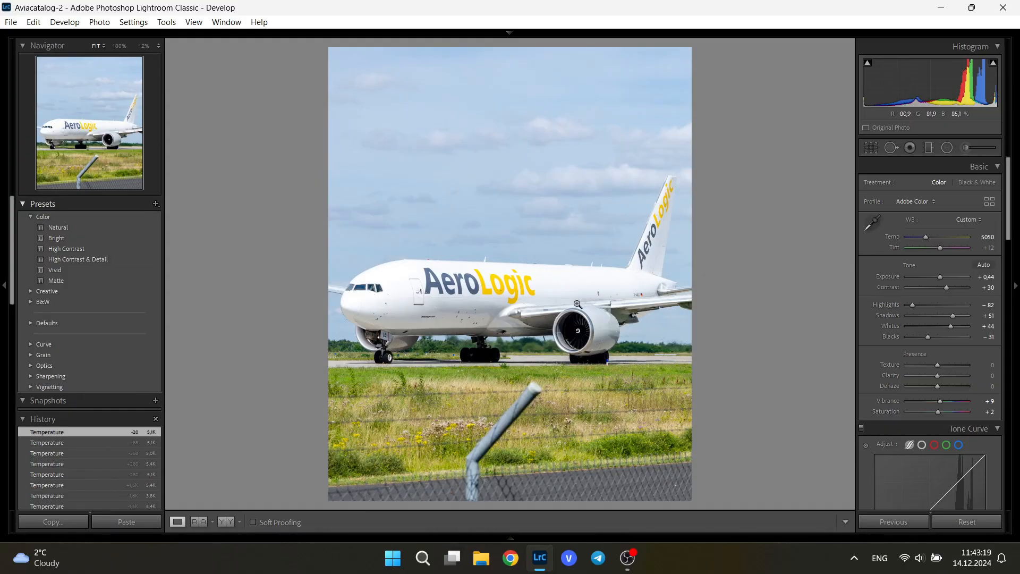
Lower the white balance Temp slider to 5050 and return to Fit view.
scroll("down", 3)
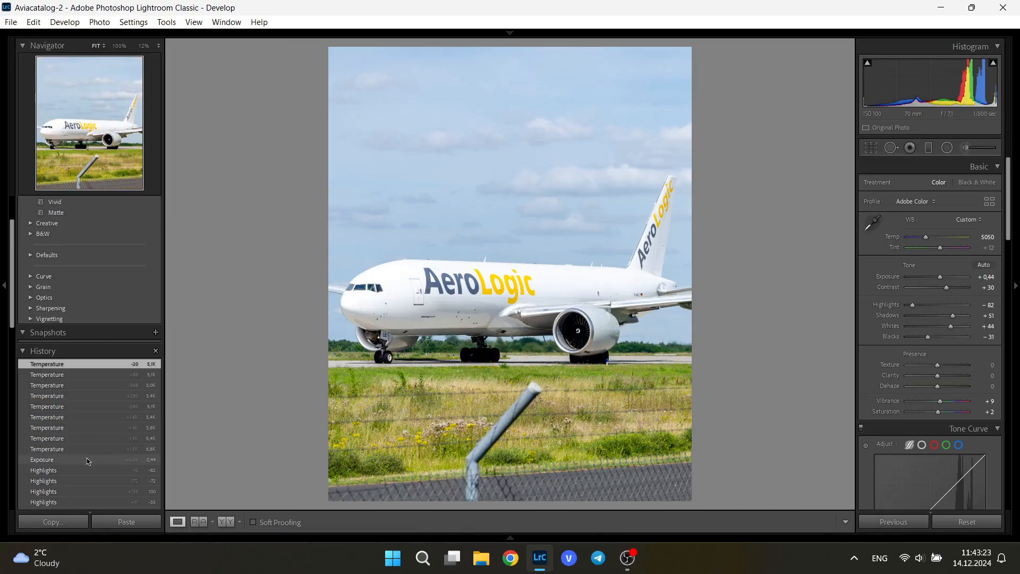
left_click(43, 217)
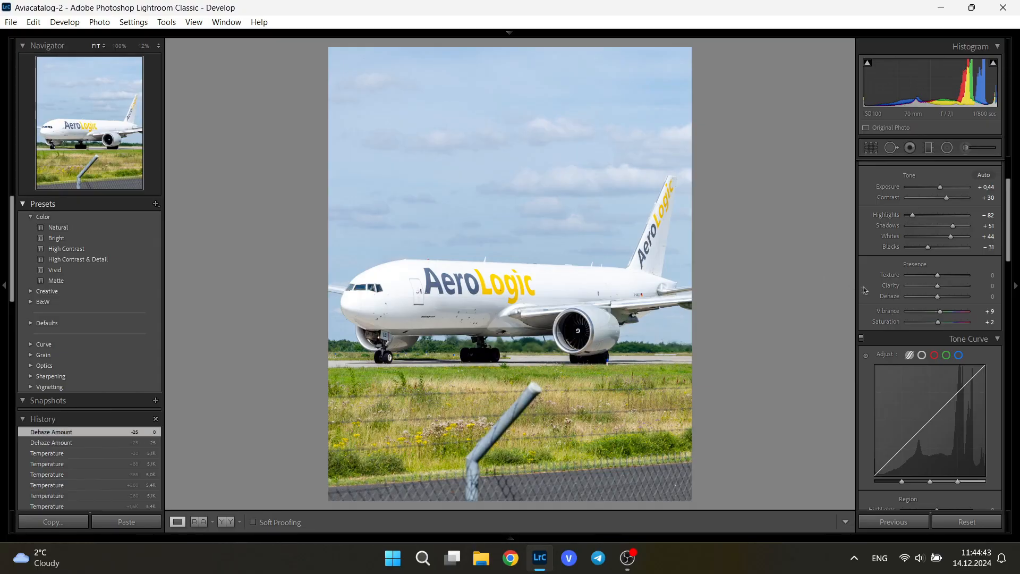
mouse_move(899, 305)
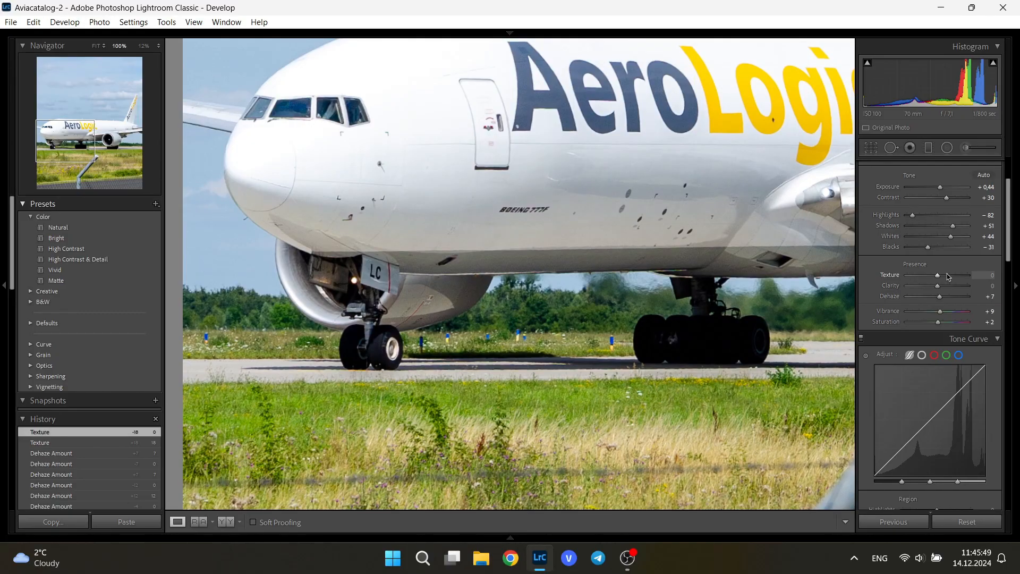
mouse_move(947, 277)
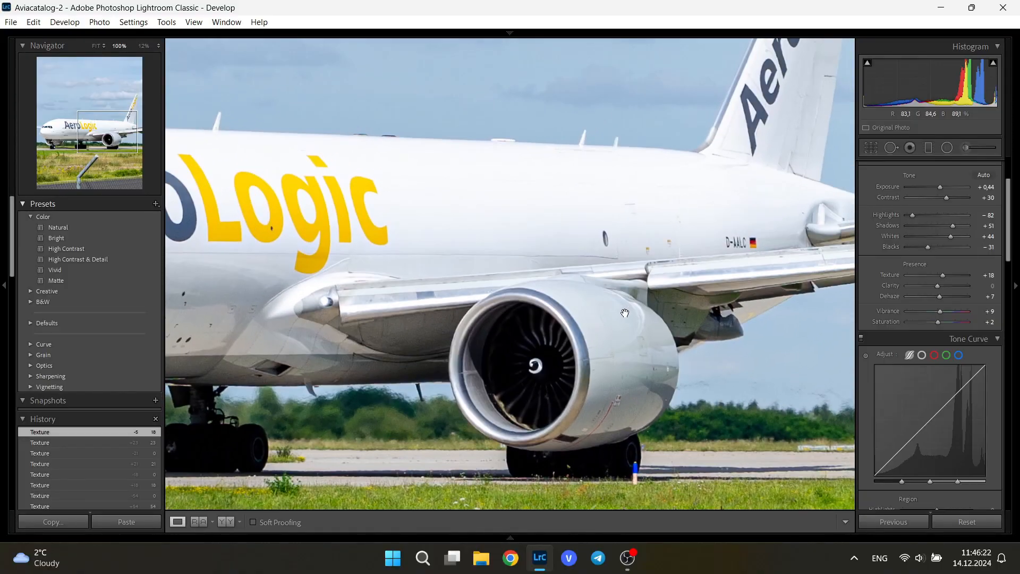
mouse_move(629, 309)
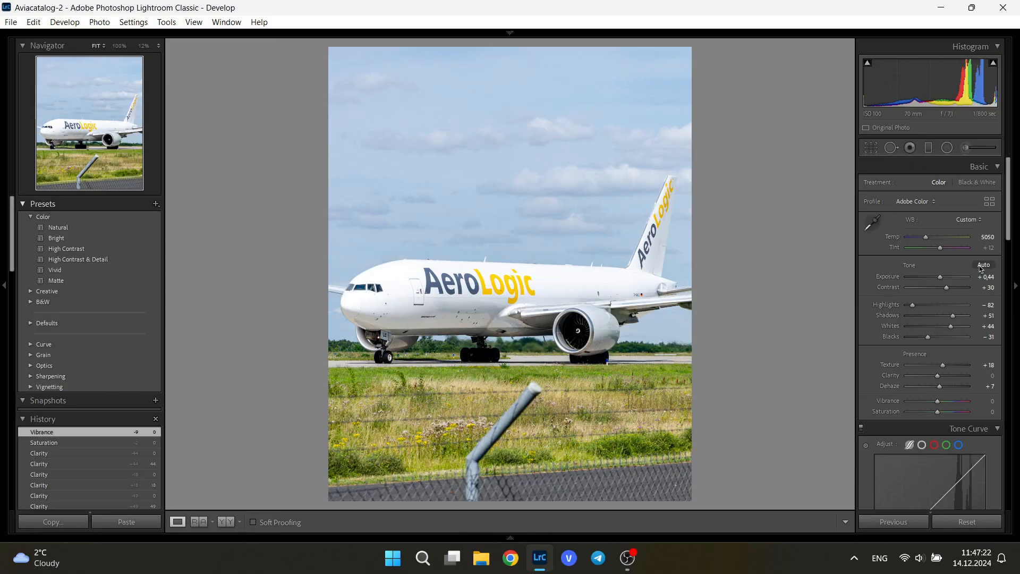
mouse_move(982, 422)
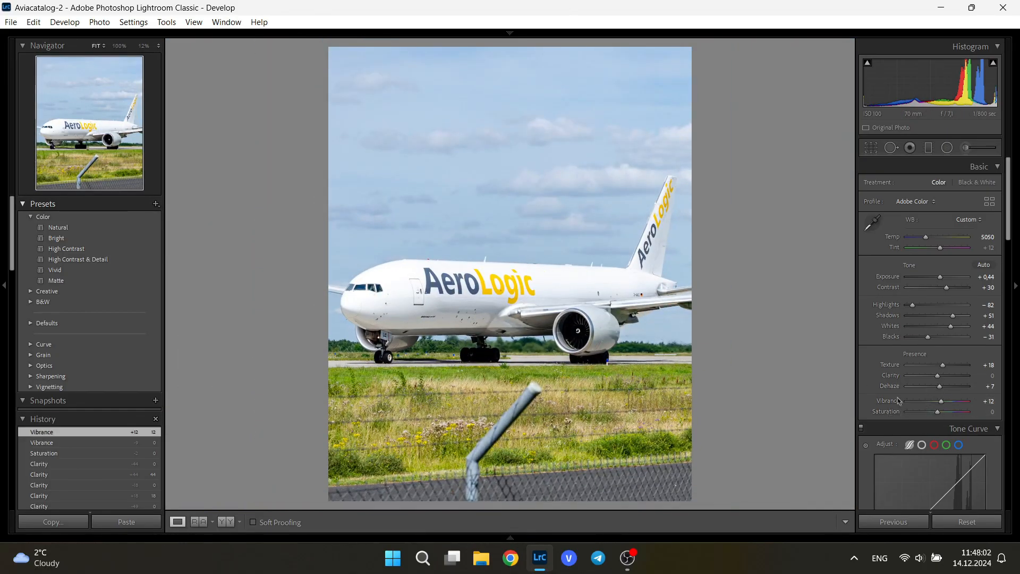
Scroll to Presence and set Vibrance to +12, Saturation at 0.
scroll("down", 3)
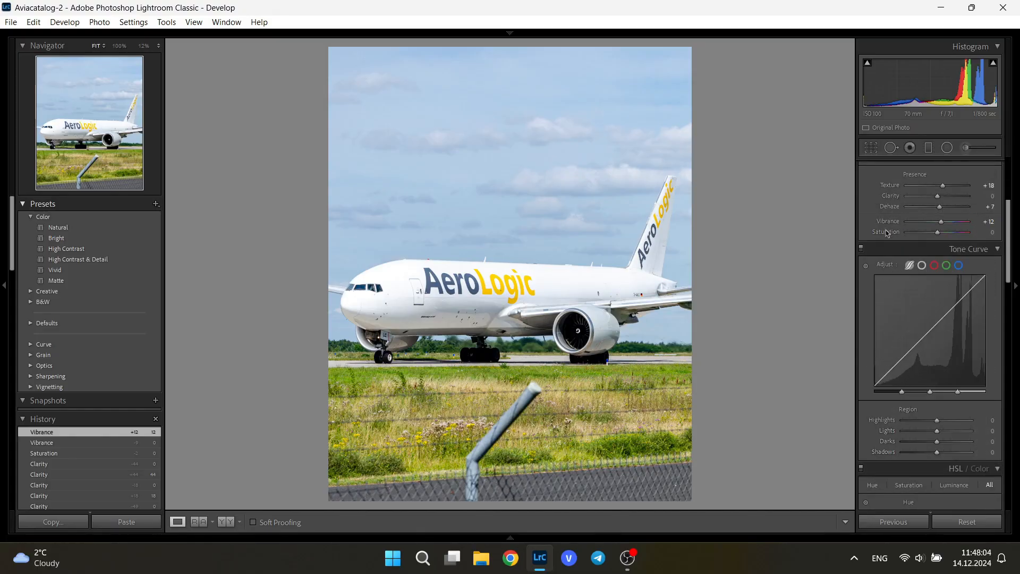
mouse_move(492, 225)
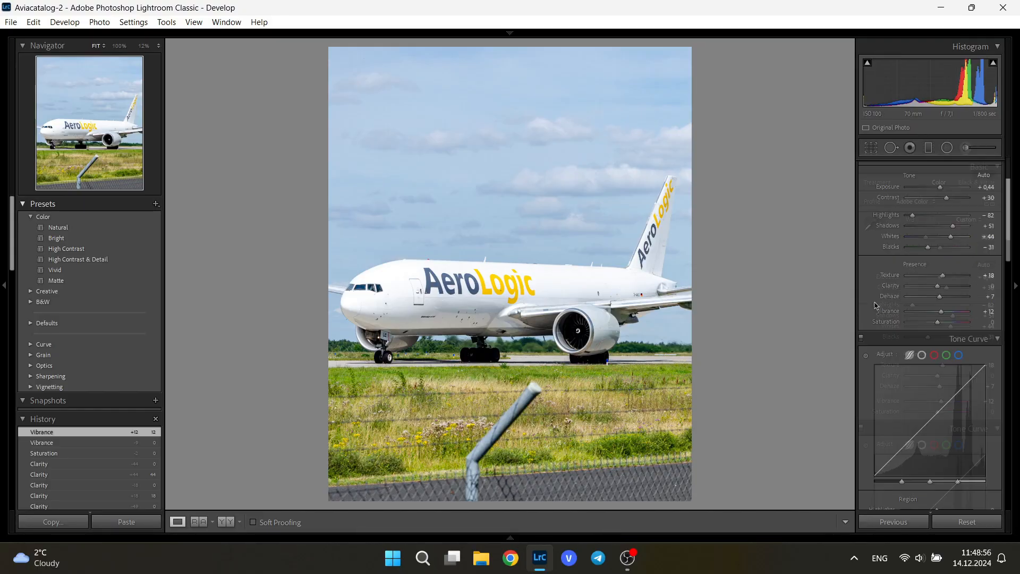
Scroll to HSL / Color, view Luminance, then show all hue, saturation, luminance sliders.
scroll("down", 3)
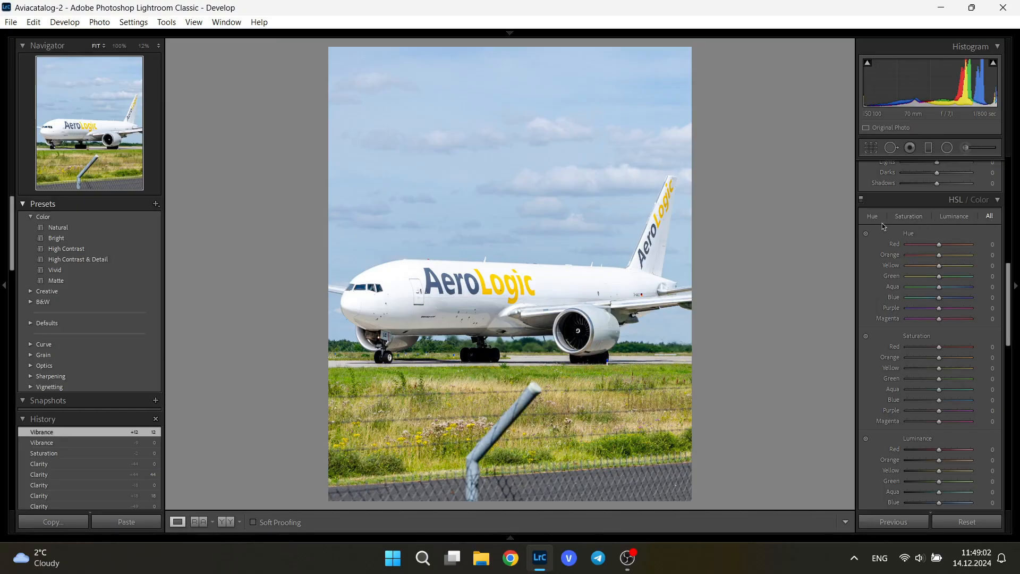
mouse_move(930, 228)
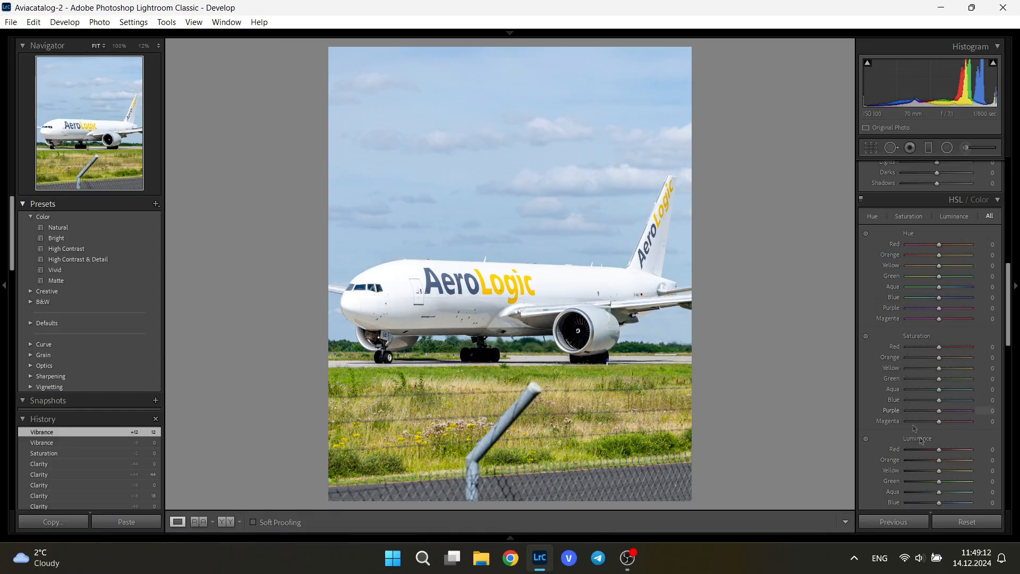
left_click(908, 216)
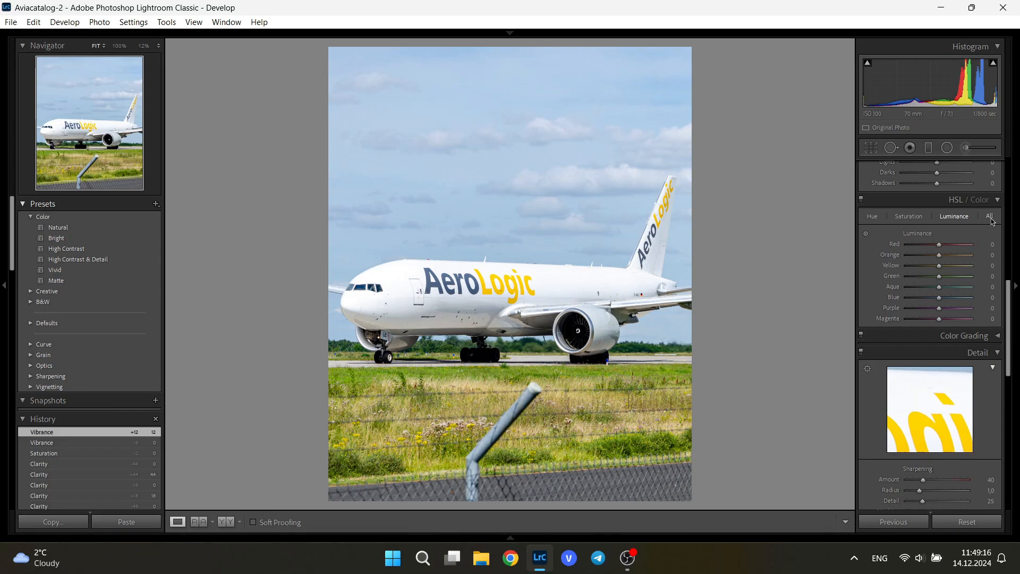
left_click(989, 216)
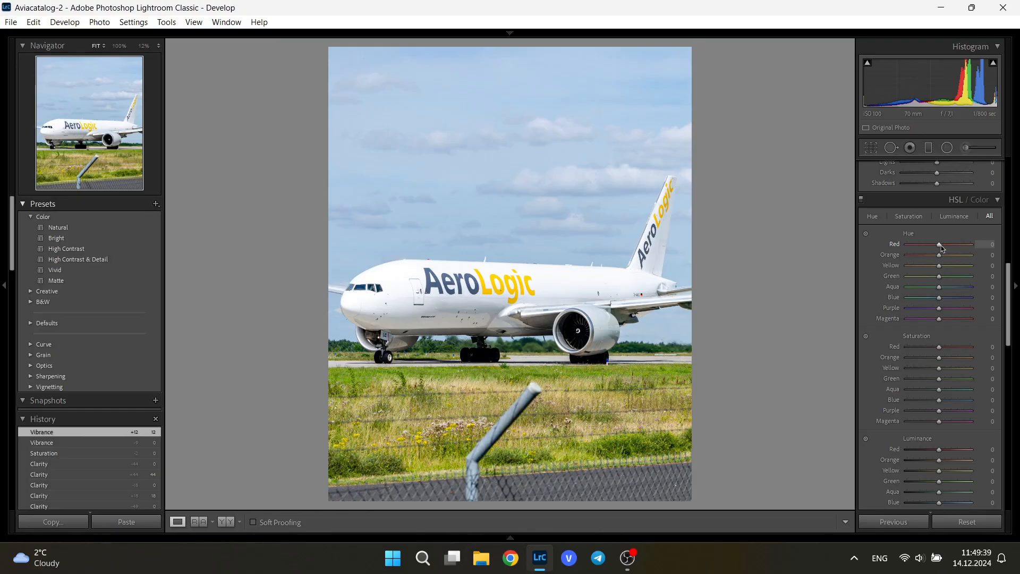
Set Yellow saturation to −8 and Blue to +19 in HSL.
scroll("down", 3)
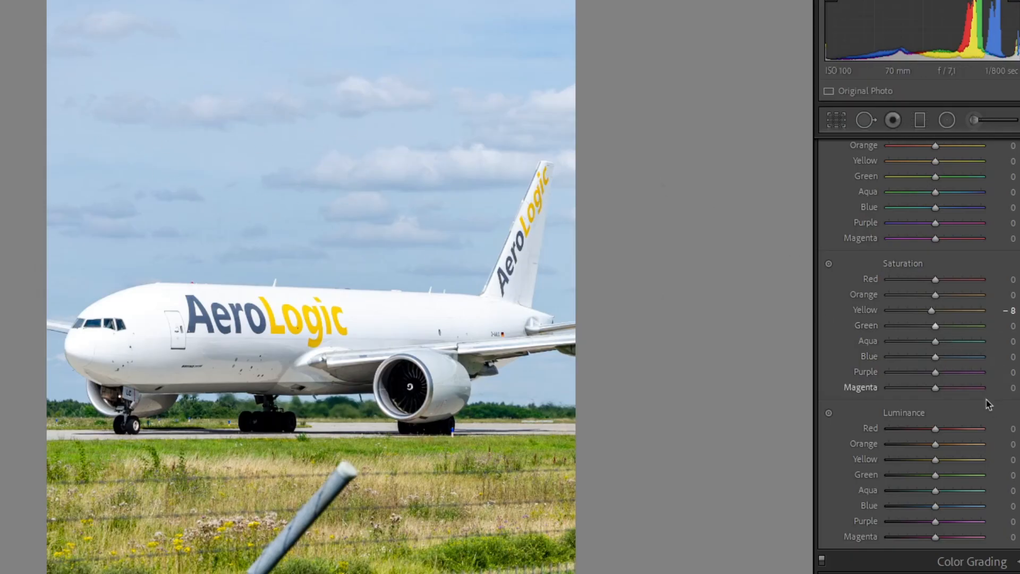
mouse_move(936, 363)
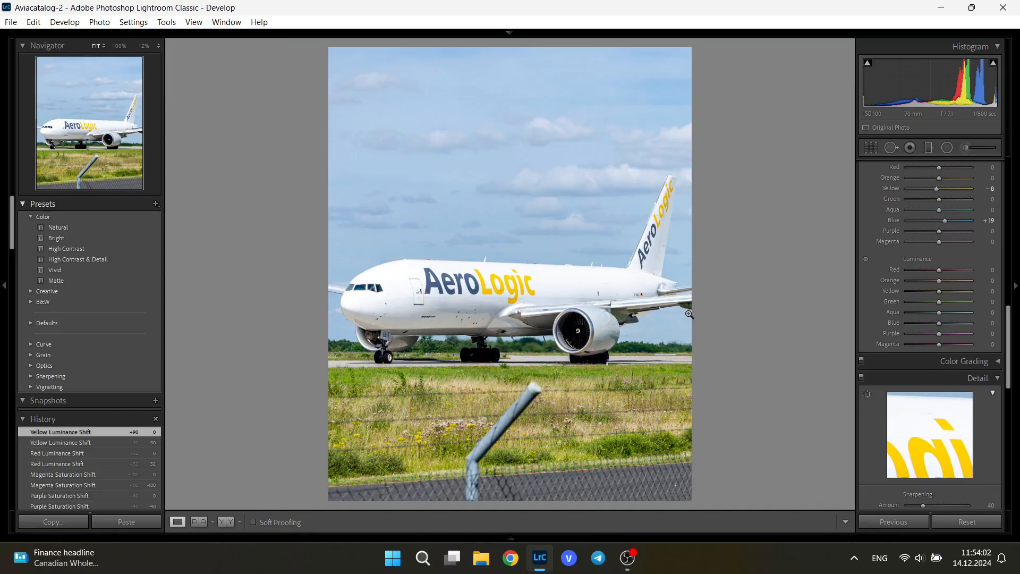
mouse_move(704, 325)
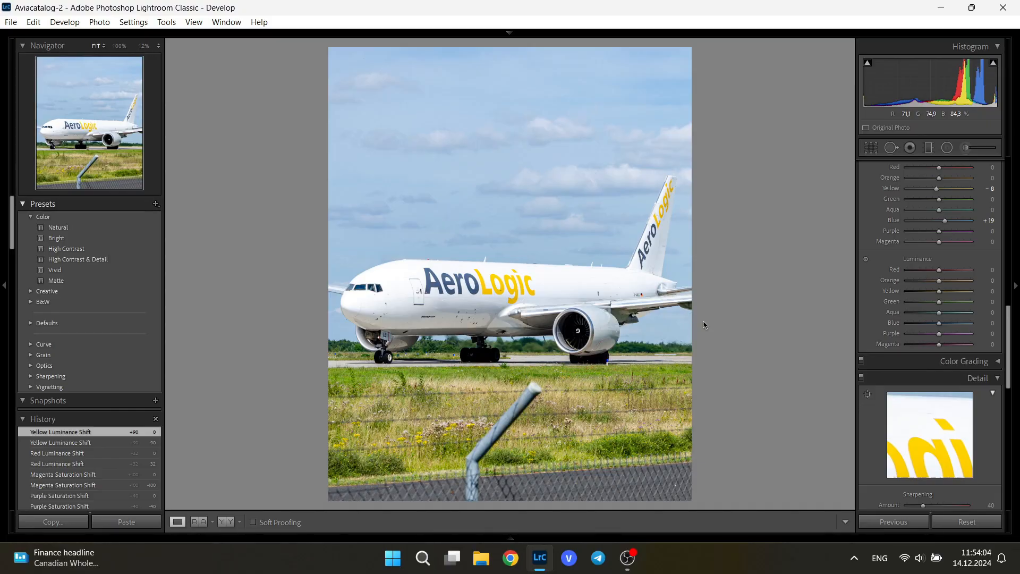
mouse_move(969, 292)
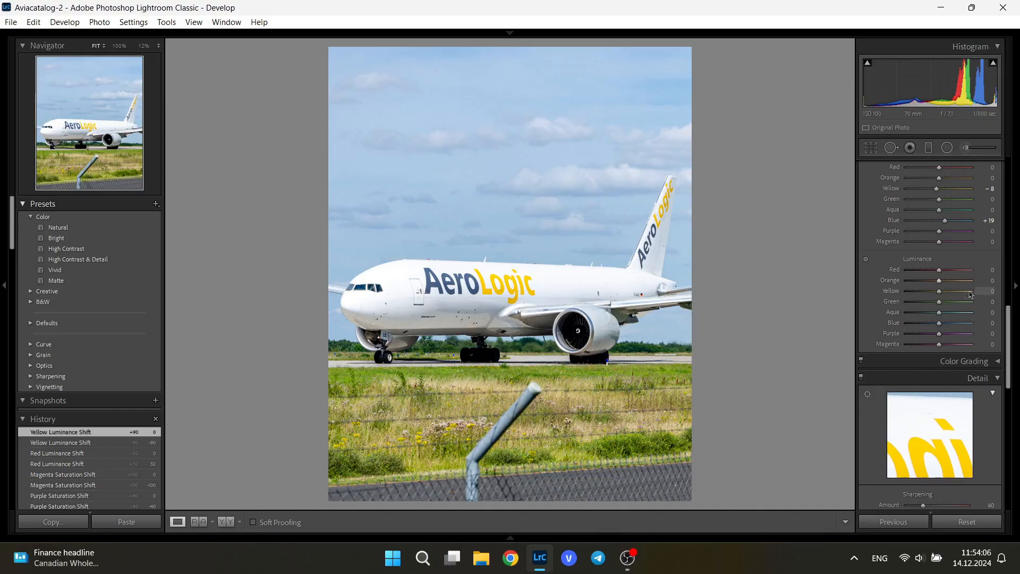
mouse_move(488, 288)
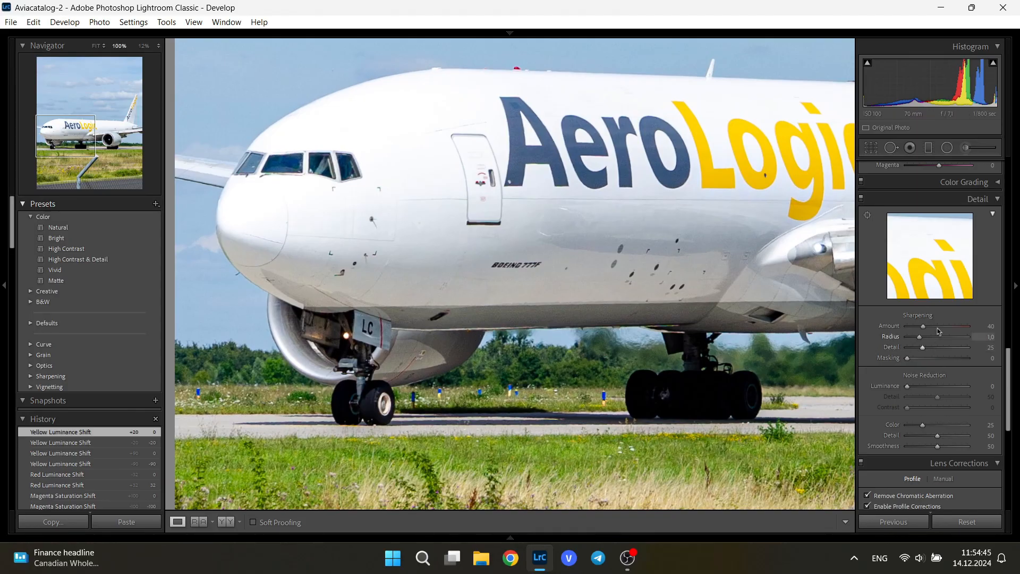
mouse_move(773, 319)
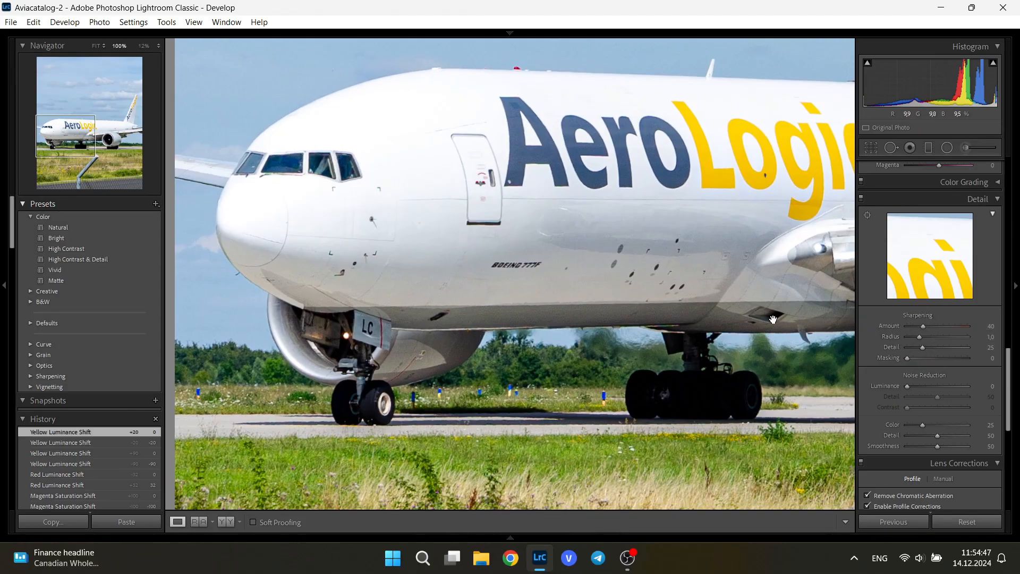
mouse_move(721, 326)
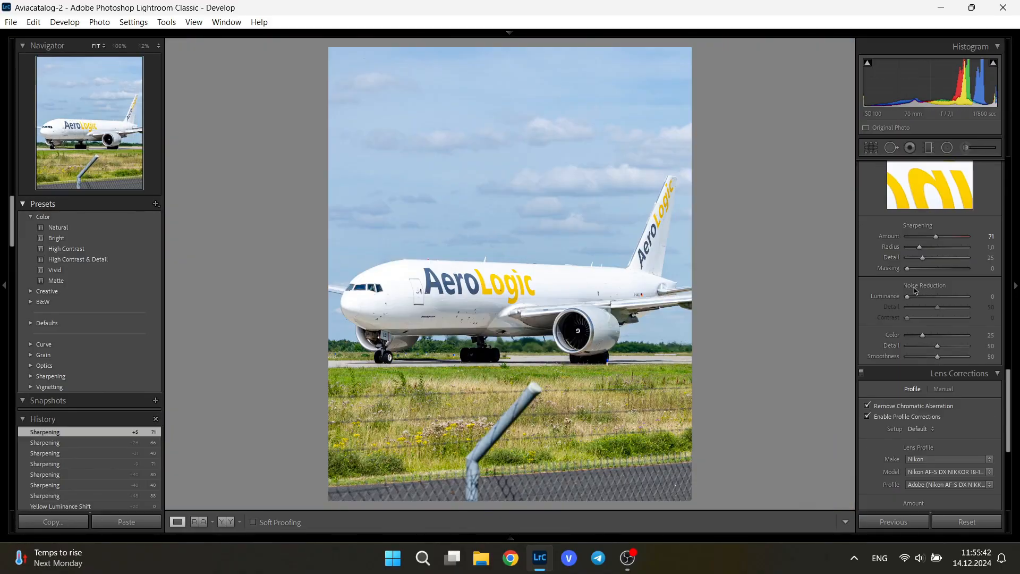
mouse_move(937, 292)
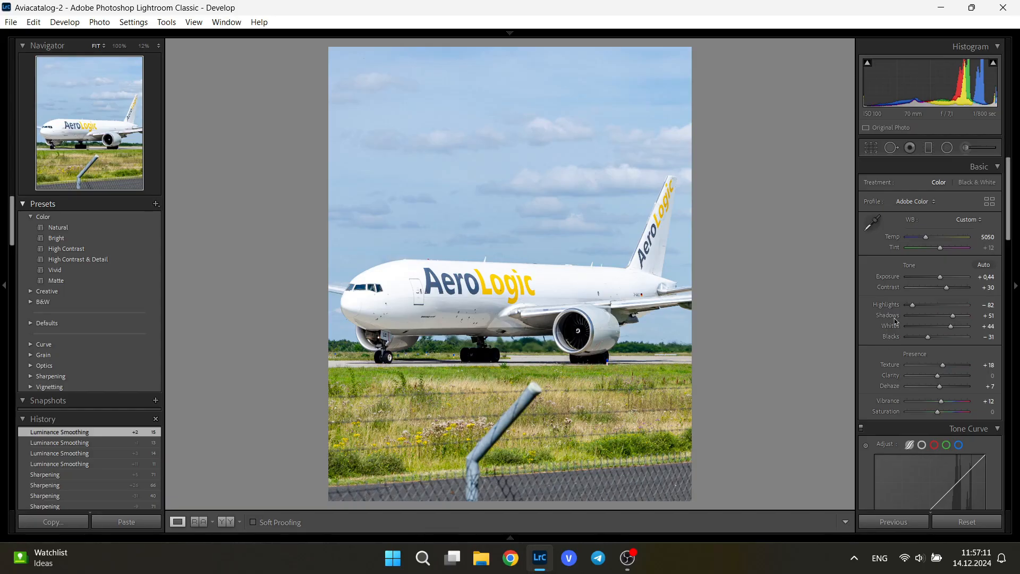
mouse_move(948, 148)
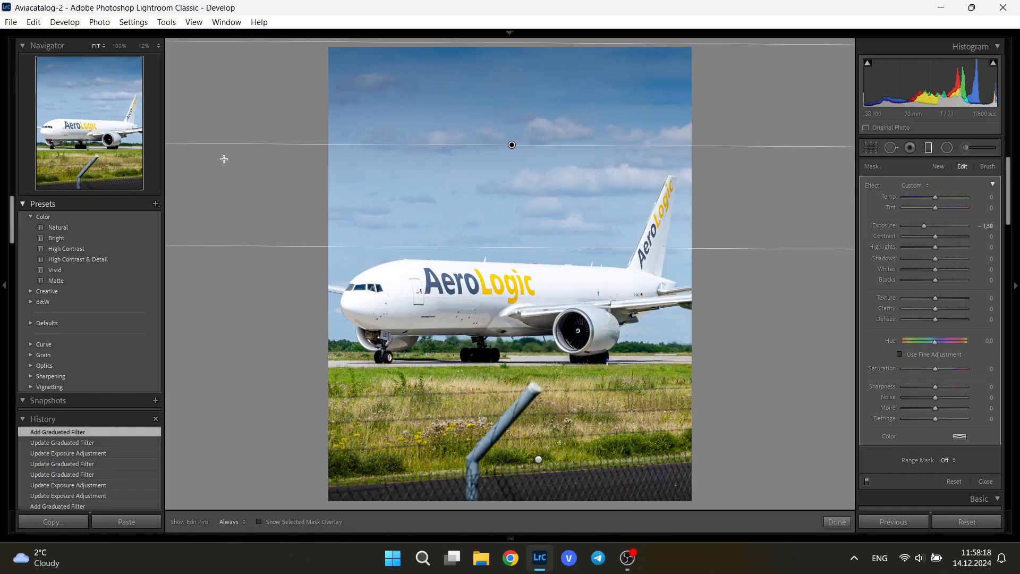
mouse_move(302, 185)
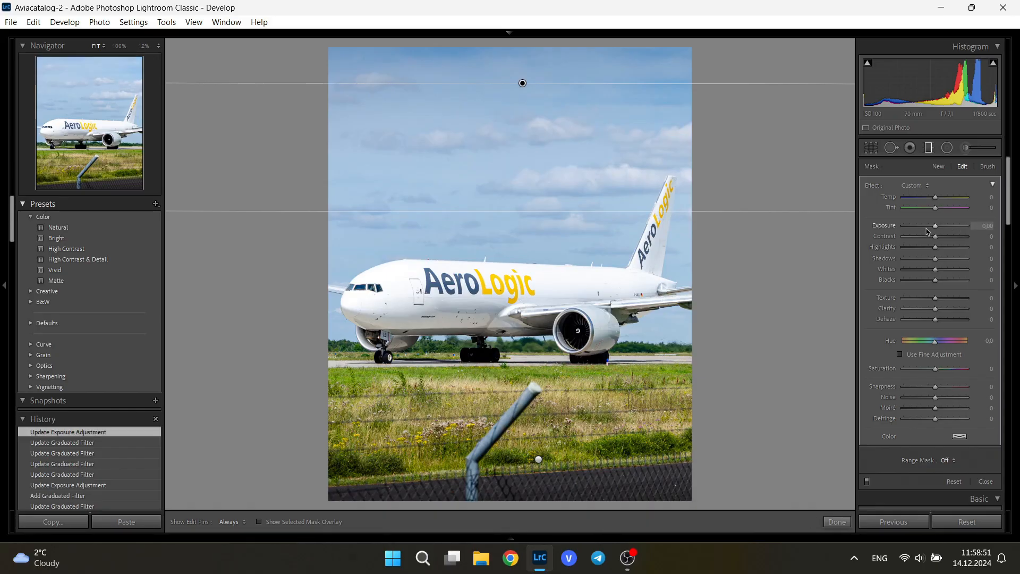
mouse_move(709, 137)
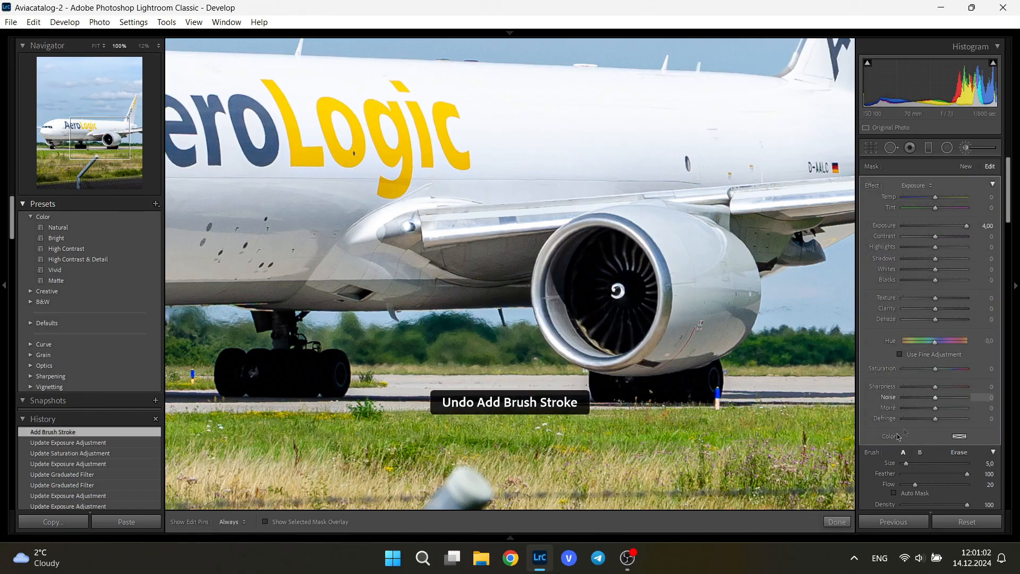
Undo a stray brush stroke and bring the engine area into view for painting.
key("ctrl+z")
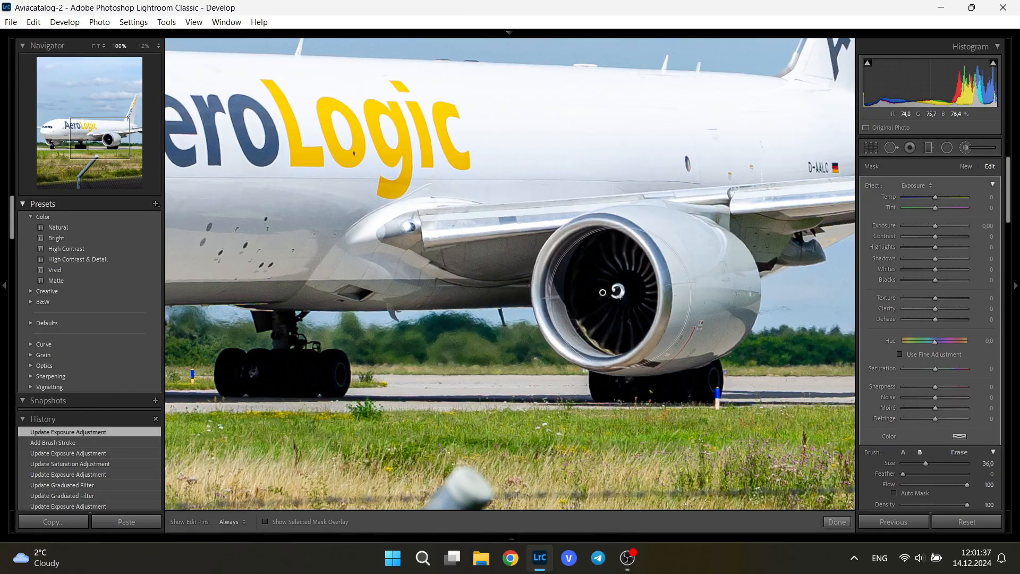
mouse_move(582, 299)
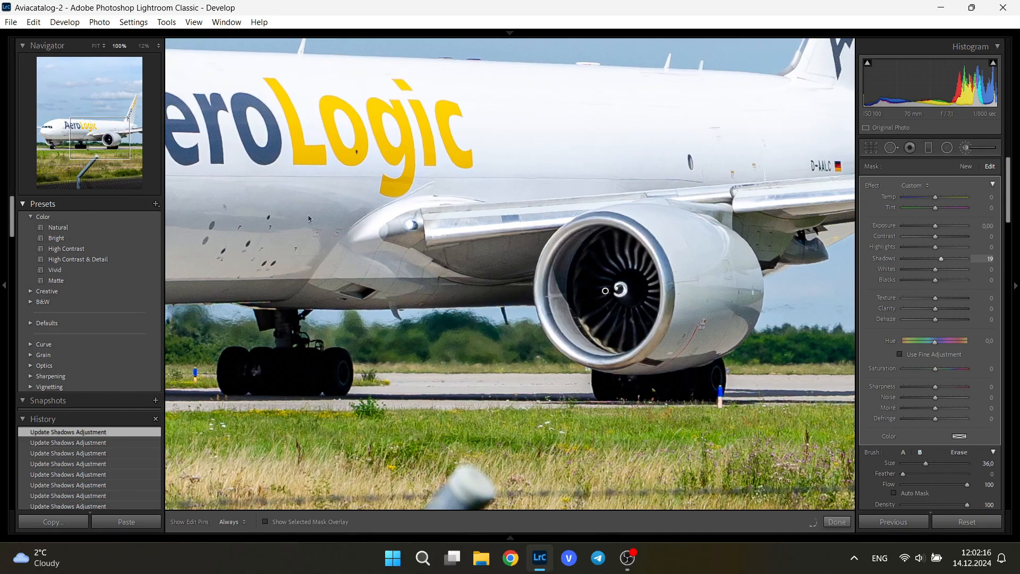
left_click(98, 46)
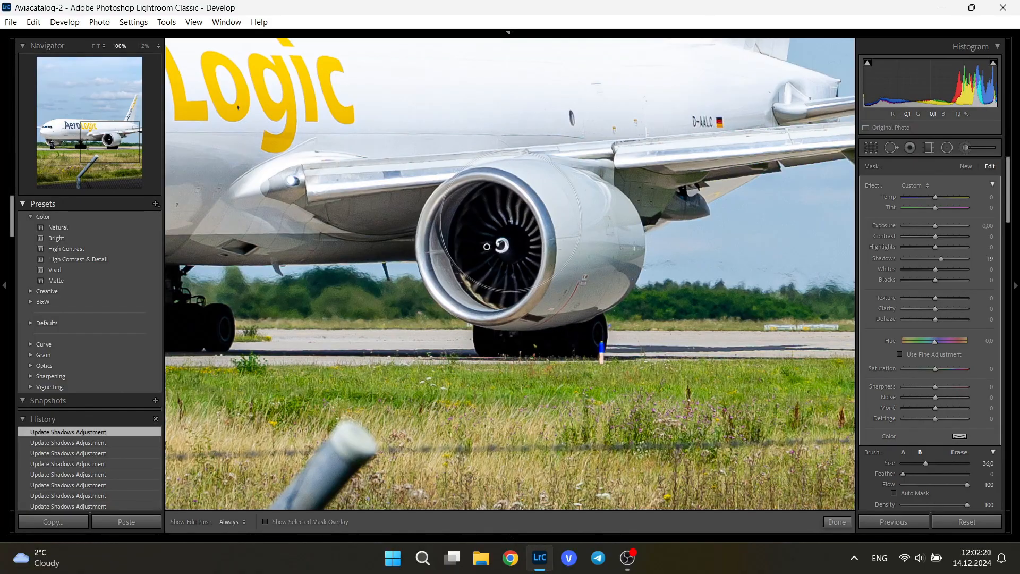
mouse_move(502, 208)
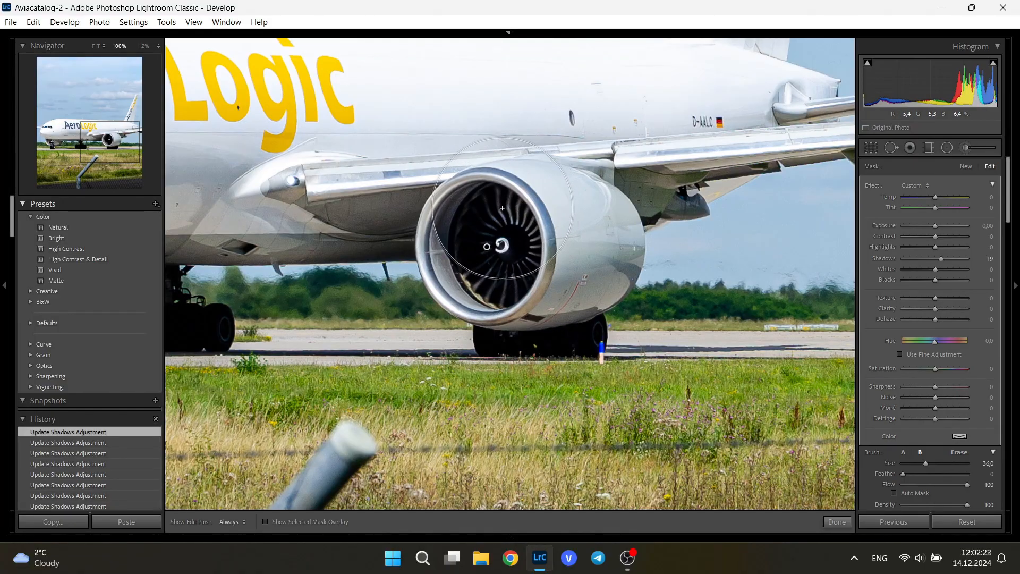
mouse_move(717, 287)
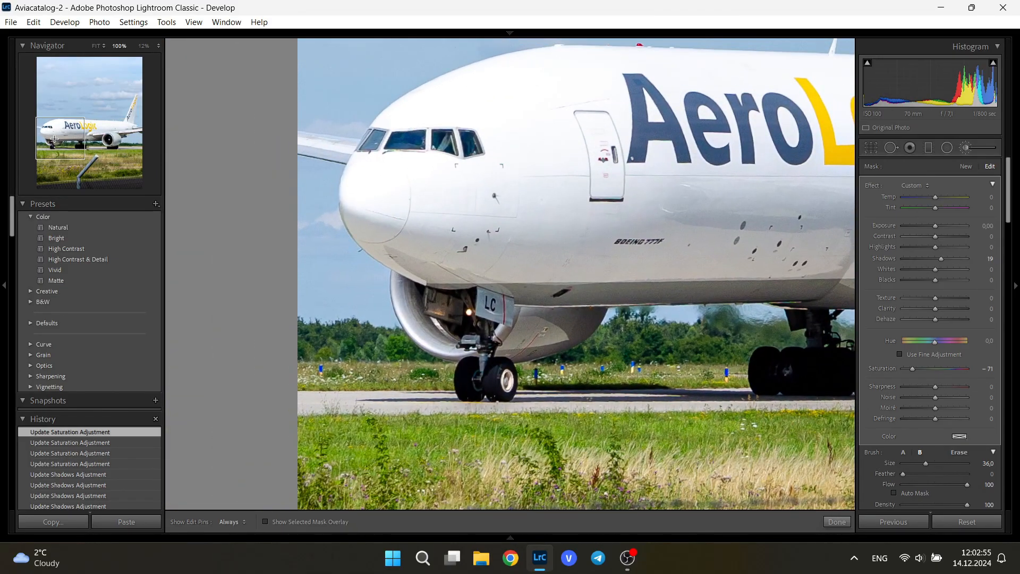
mouse_move(469, 327)
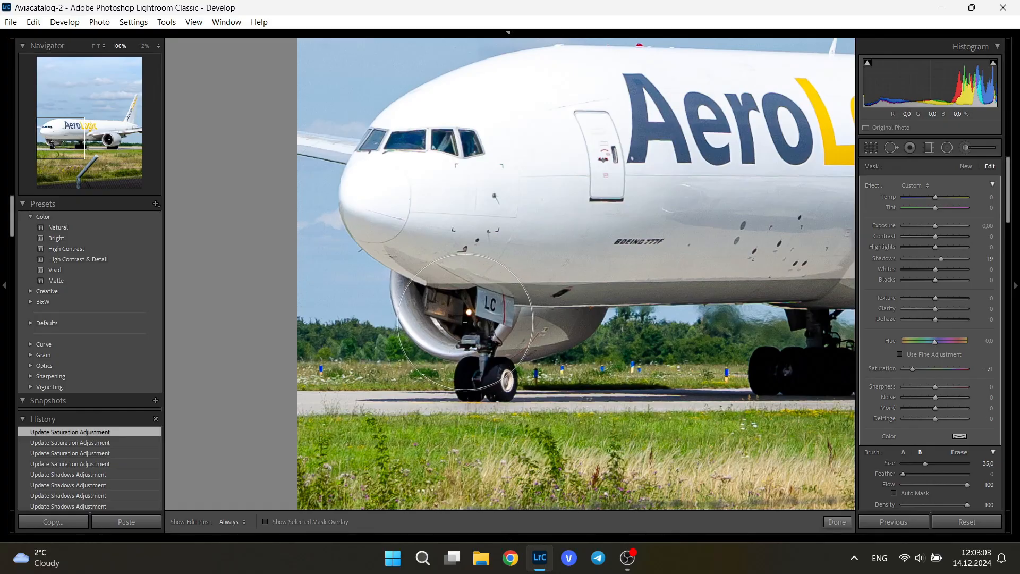
mouse_move(217, 213)
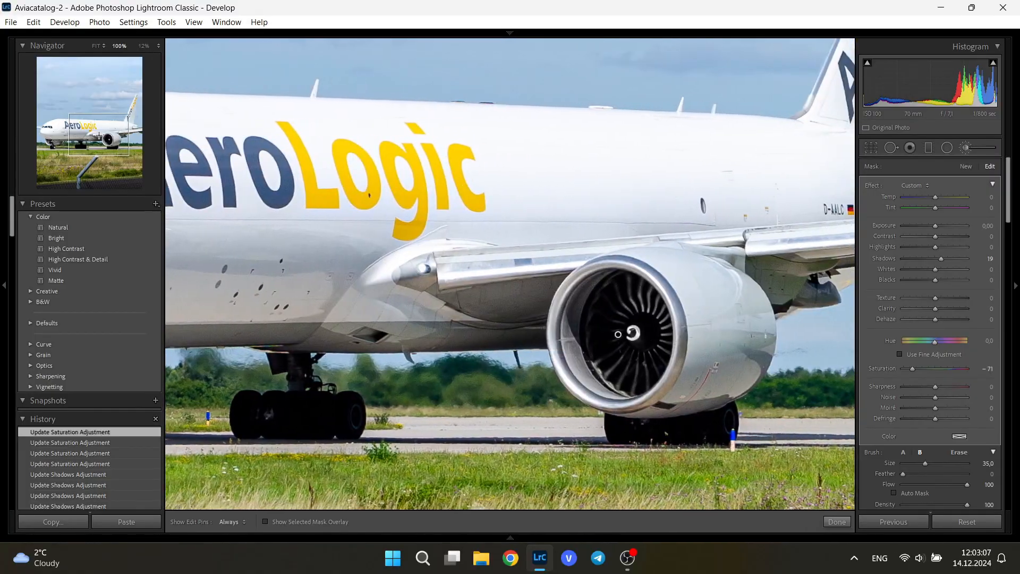
Close the Adjustment Brush and return to the full Fit view of the edited photo.
left_click(837, 521)
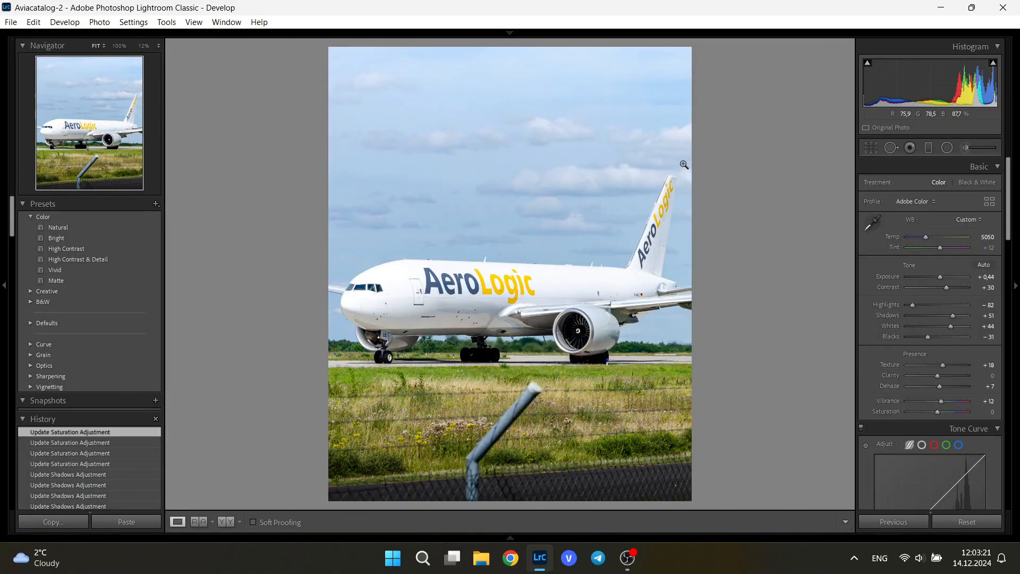
mouse_move(639, 221)
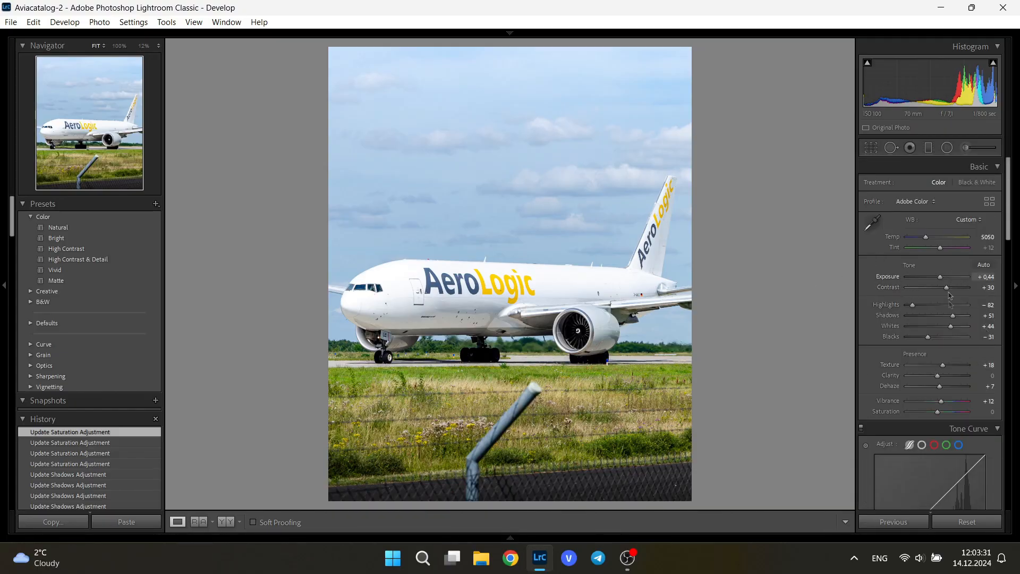
mouse_move(963, 299)
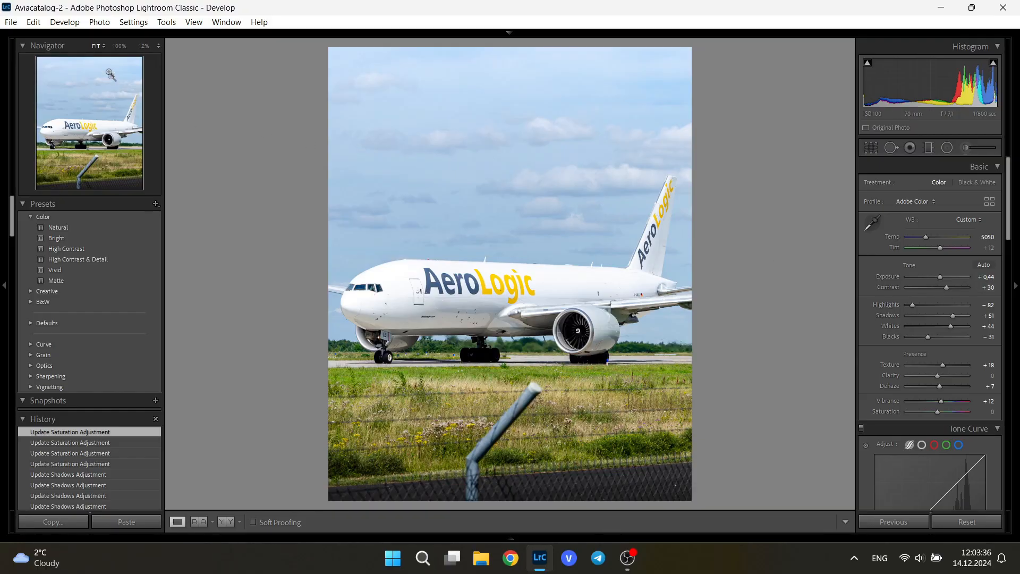
Open the Export dialog from the File menu for the edited AeroLogic photo.
left_click(11, 21)
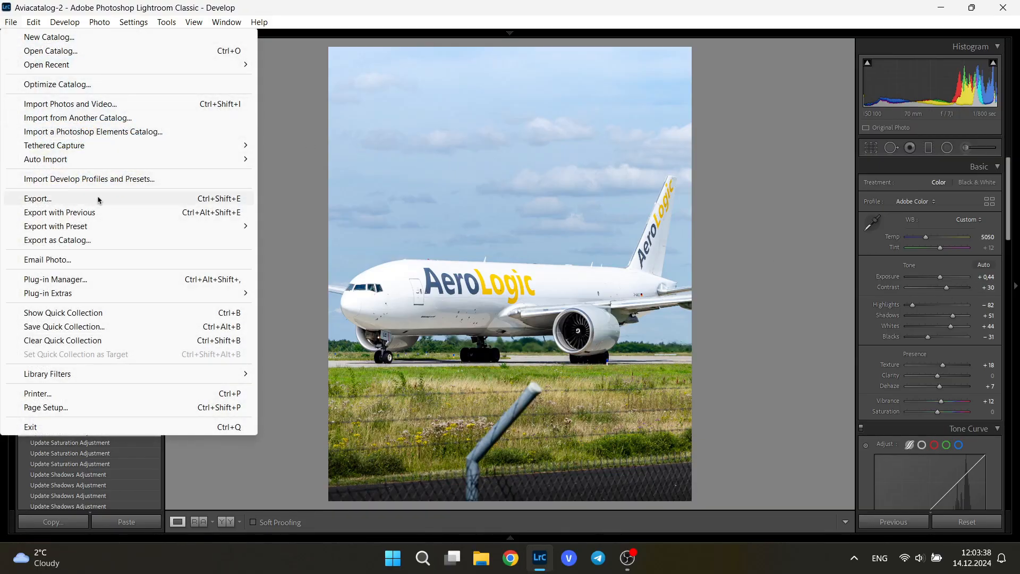
left_click(38, 197)
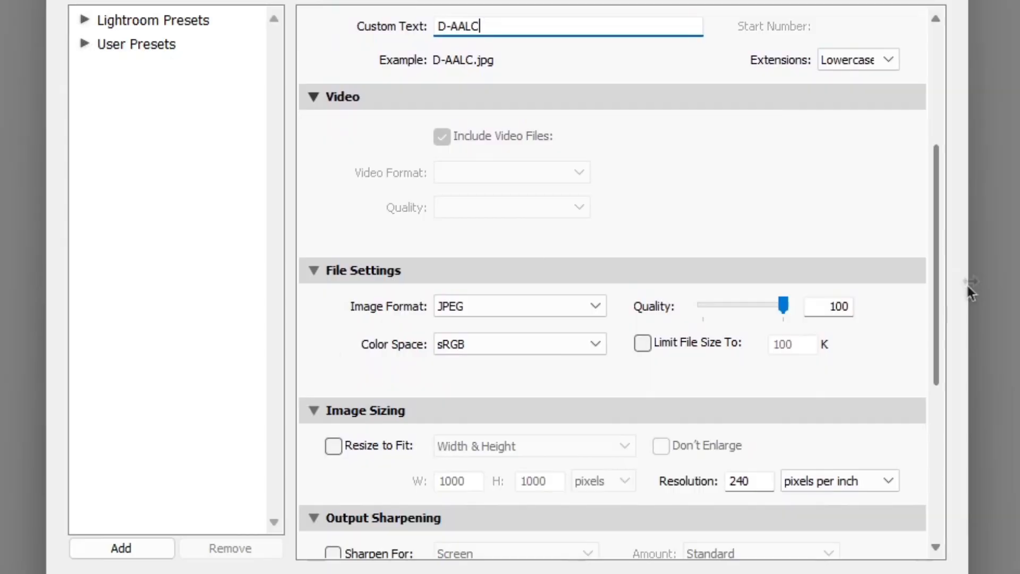
mouse_move(277, 290)
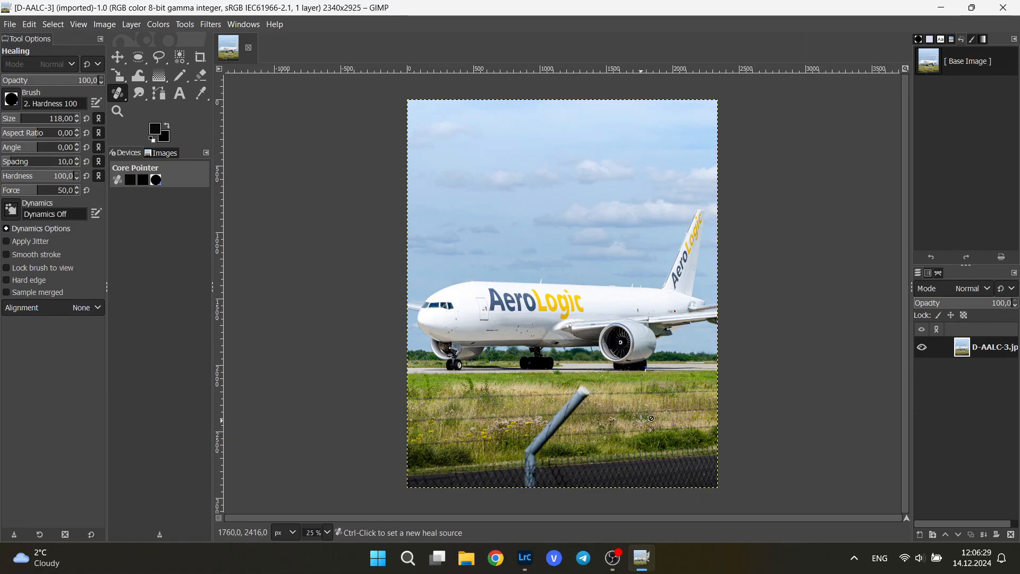
Switch to GIMP and duplicate the exported photo's layer.
left_click(524, 558)
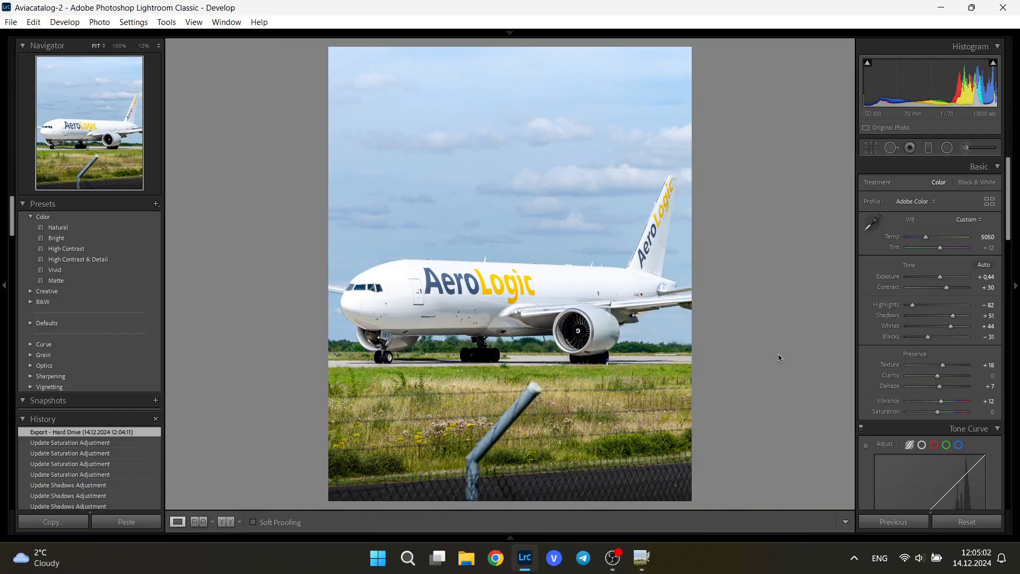
left_click(640, 557)
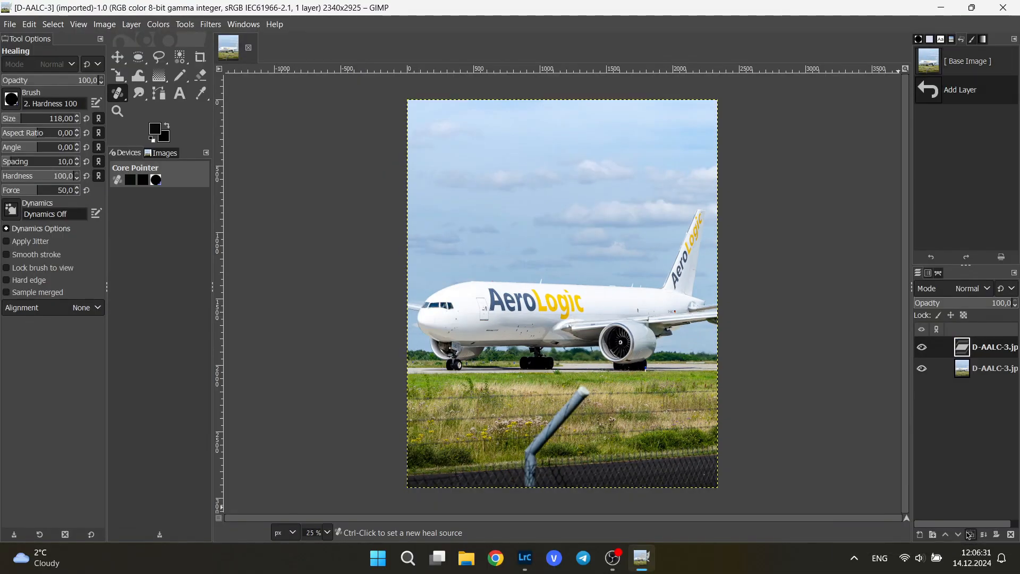
left_click(969, 534)
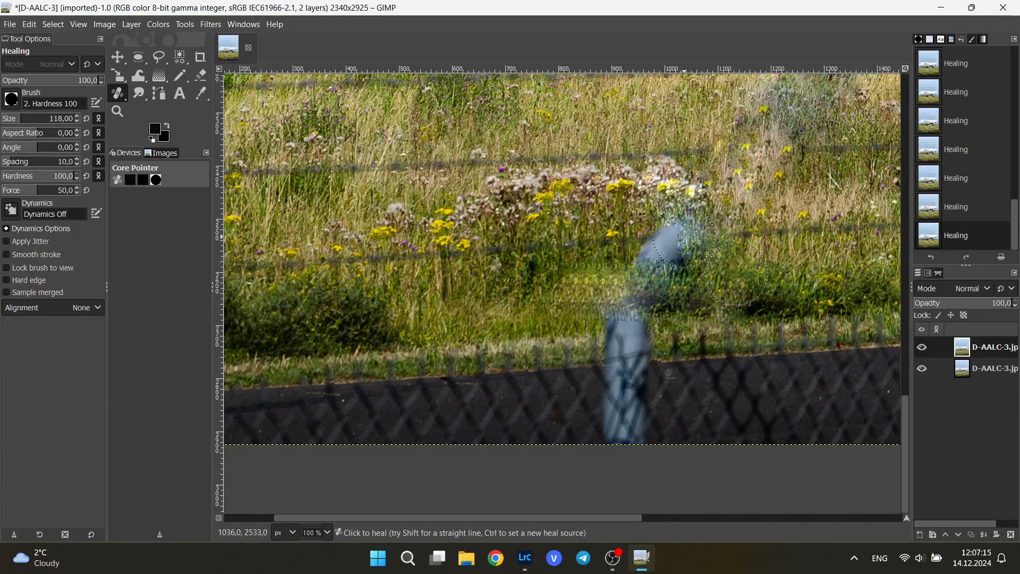
Heal away the bent fence post, toggling the healed layer to compare with the original.
left_click(683, 235)
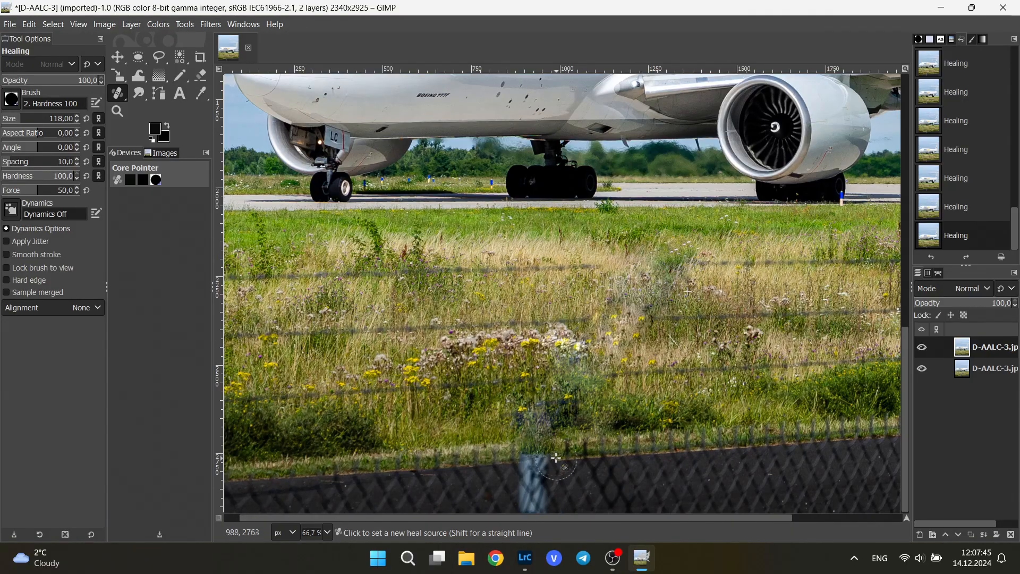
mouse_move(599, 397)
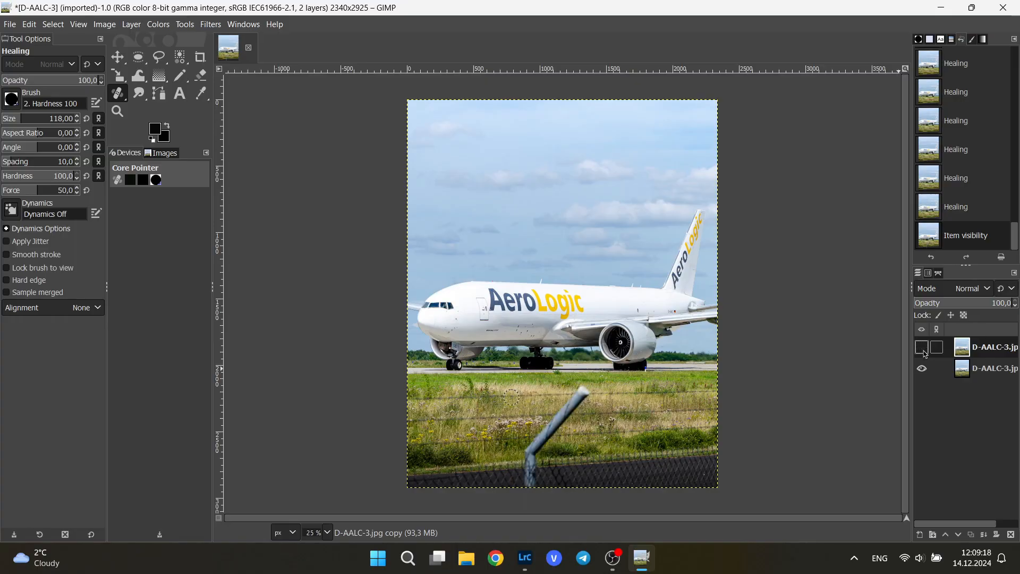
left_click(922, 347)
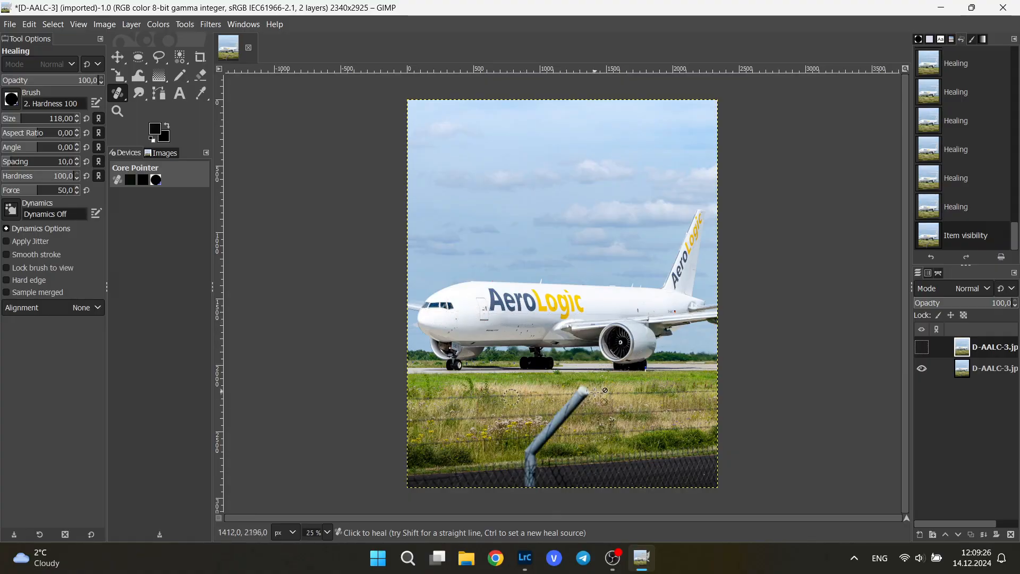
mouse_move(533, 505)
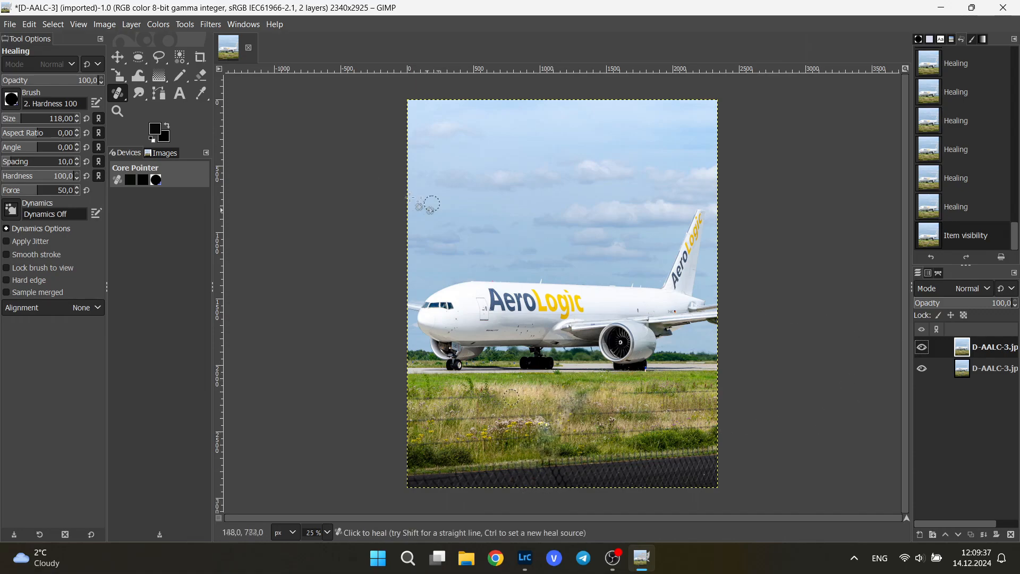
left_click(9, 24)
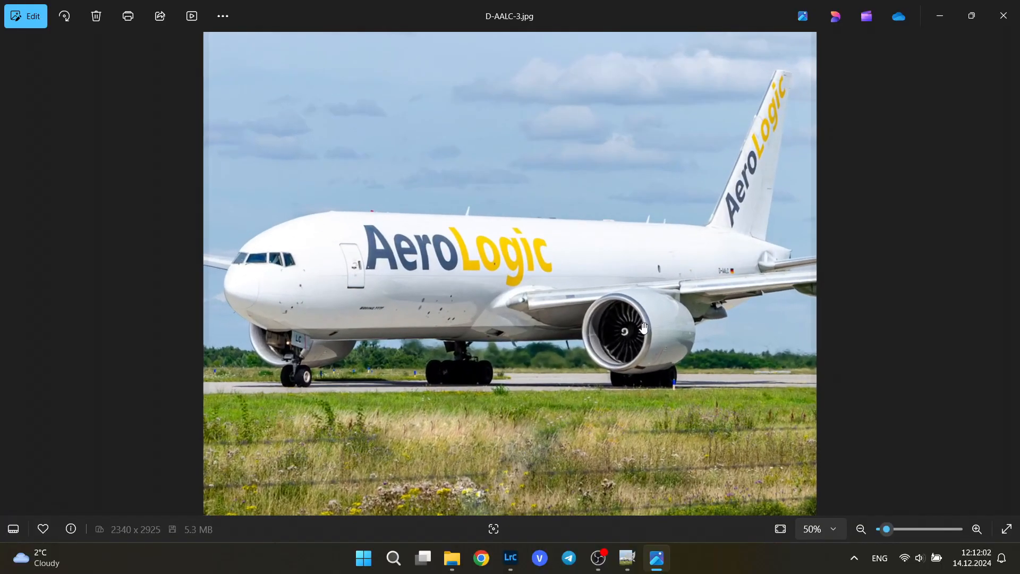
Zoom into D-AALC-3.jpg in Photos to inspect engine and landing-gear detail.
scroll("up", 3)
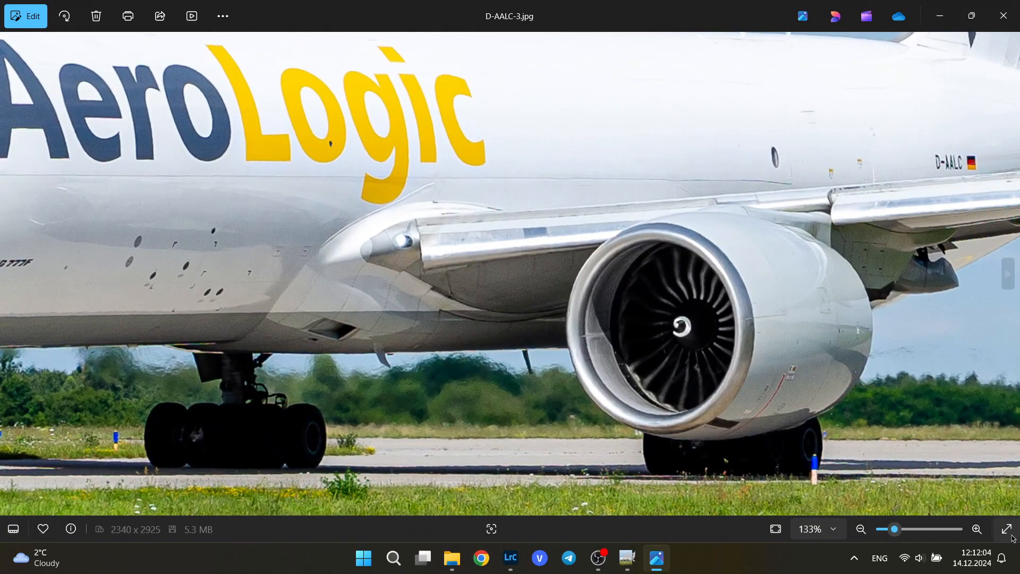